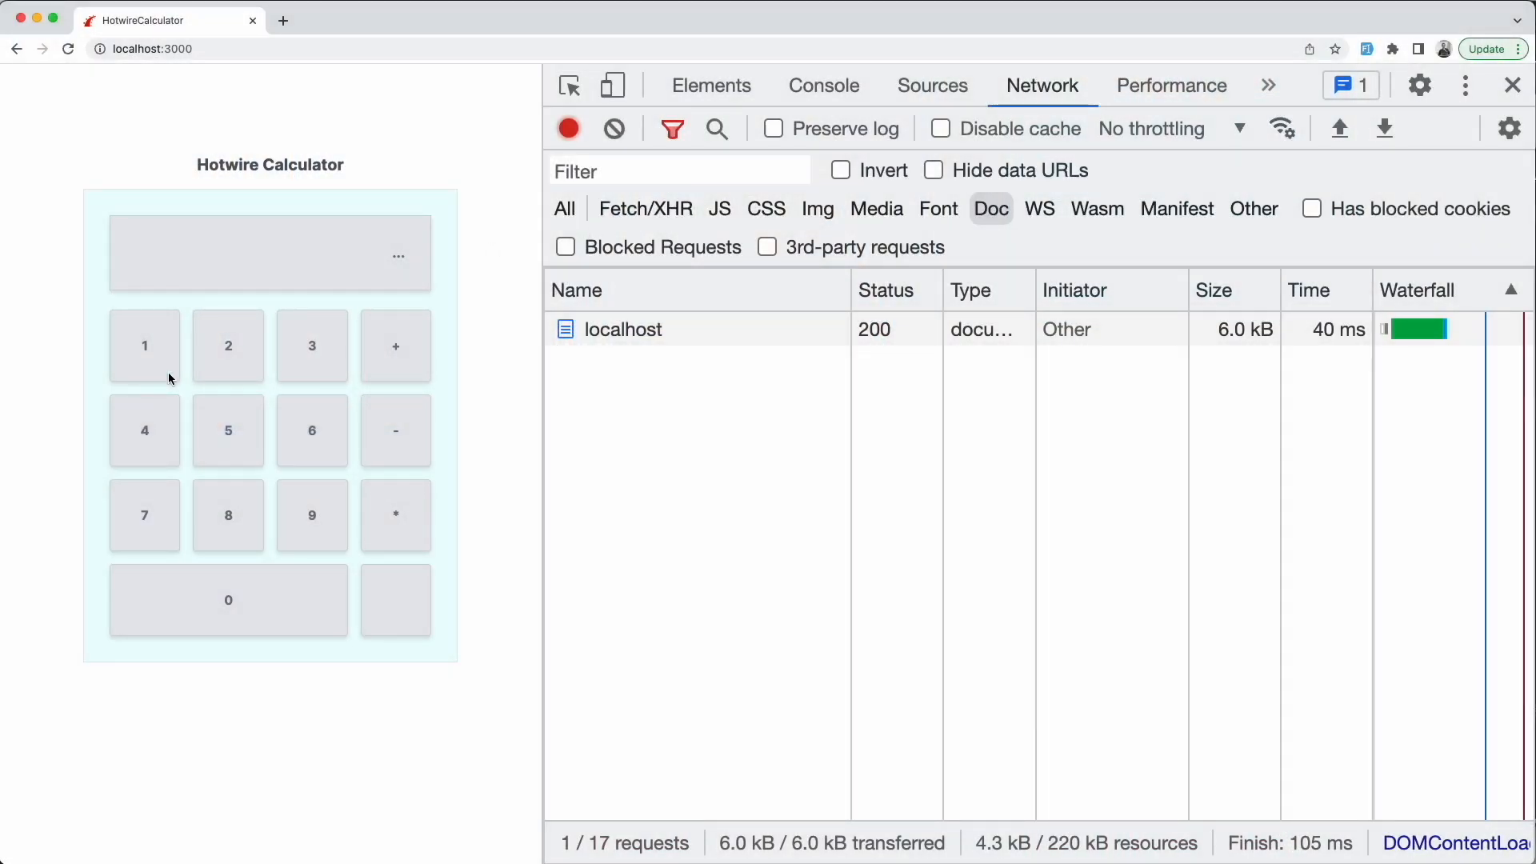
# - Enter 1 and the + operator on the localhost:3000 calculator while the Network panel records
pyautogui.click(144, 345)
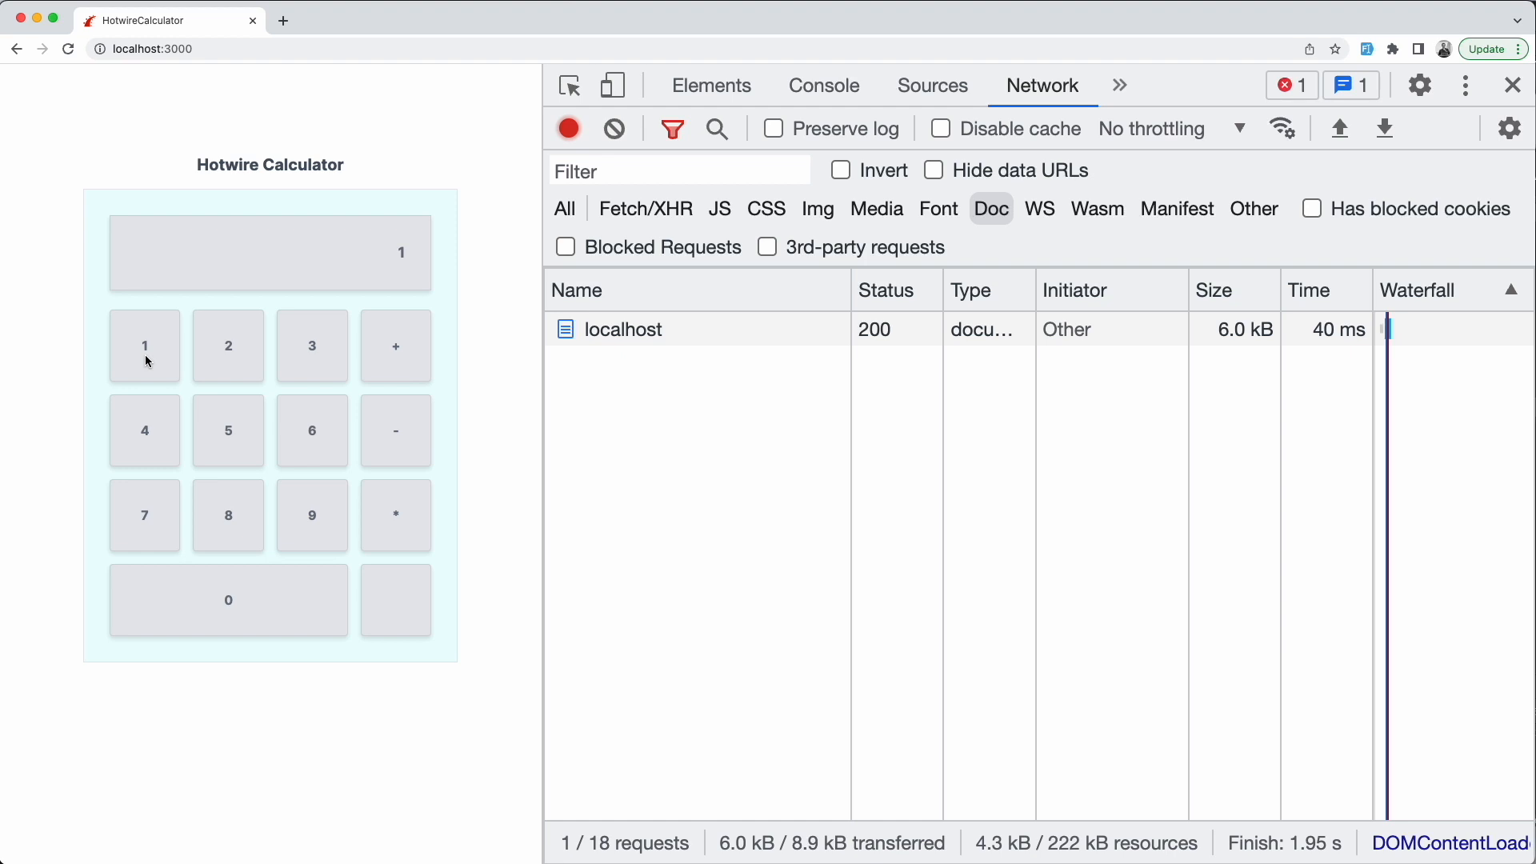
pyautogui.click(395, 345)
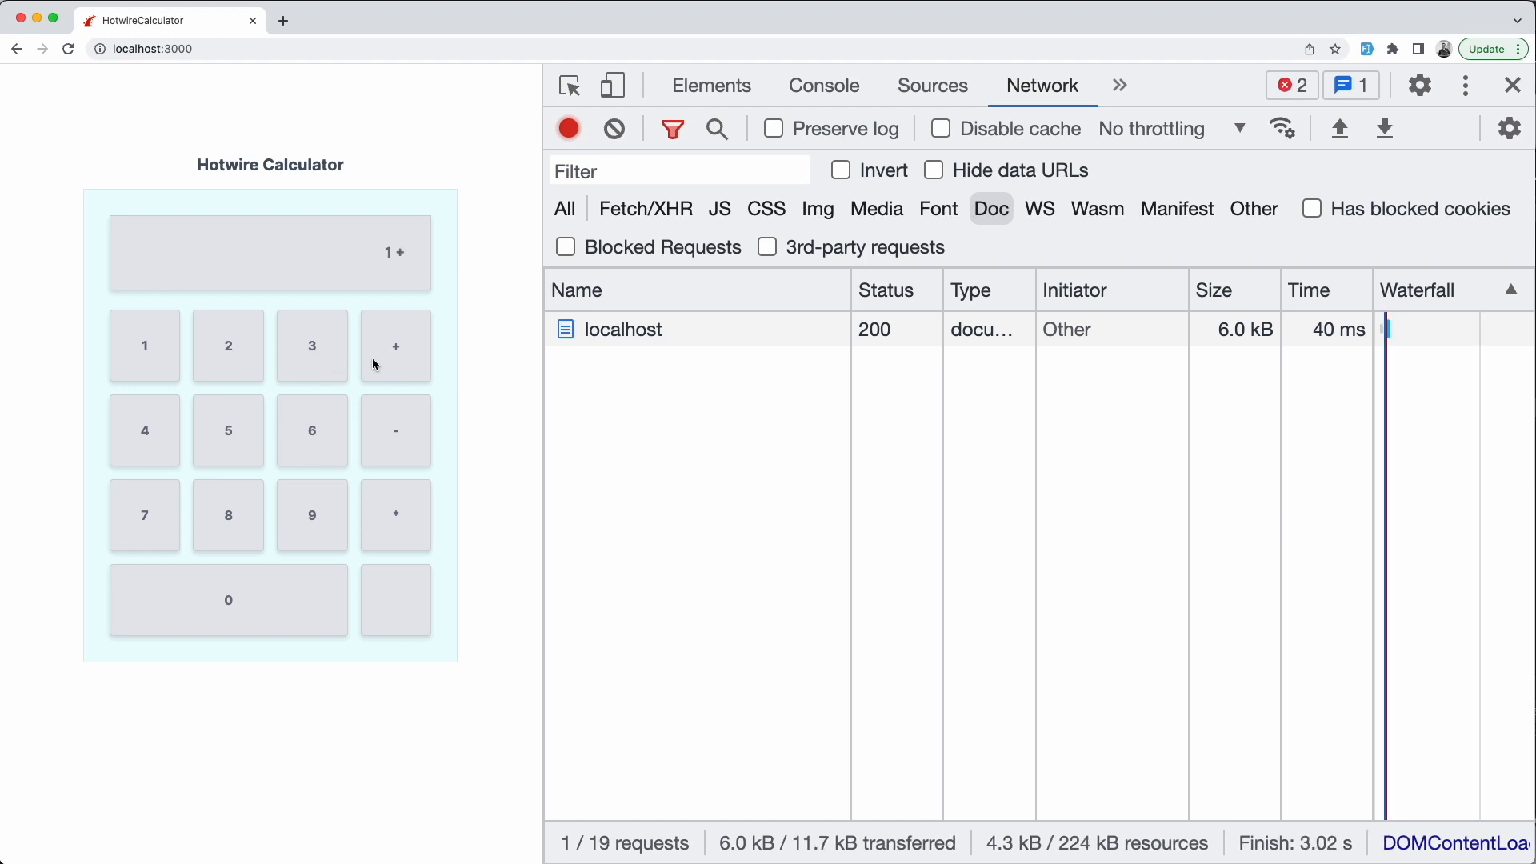
pyautogui.moveTo(311, 362)
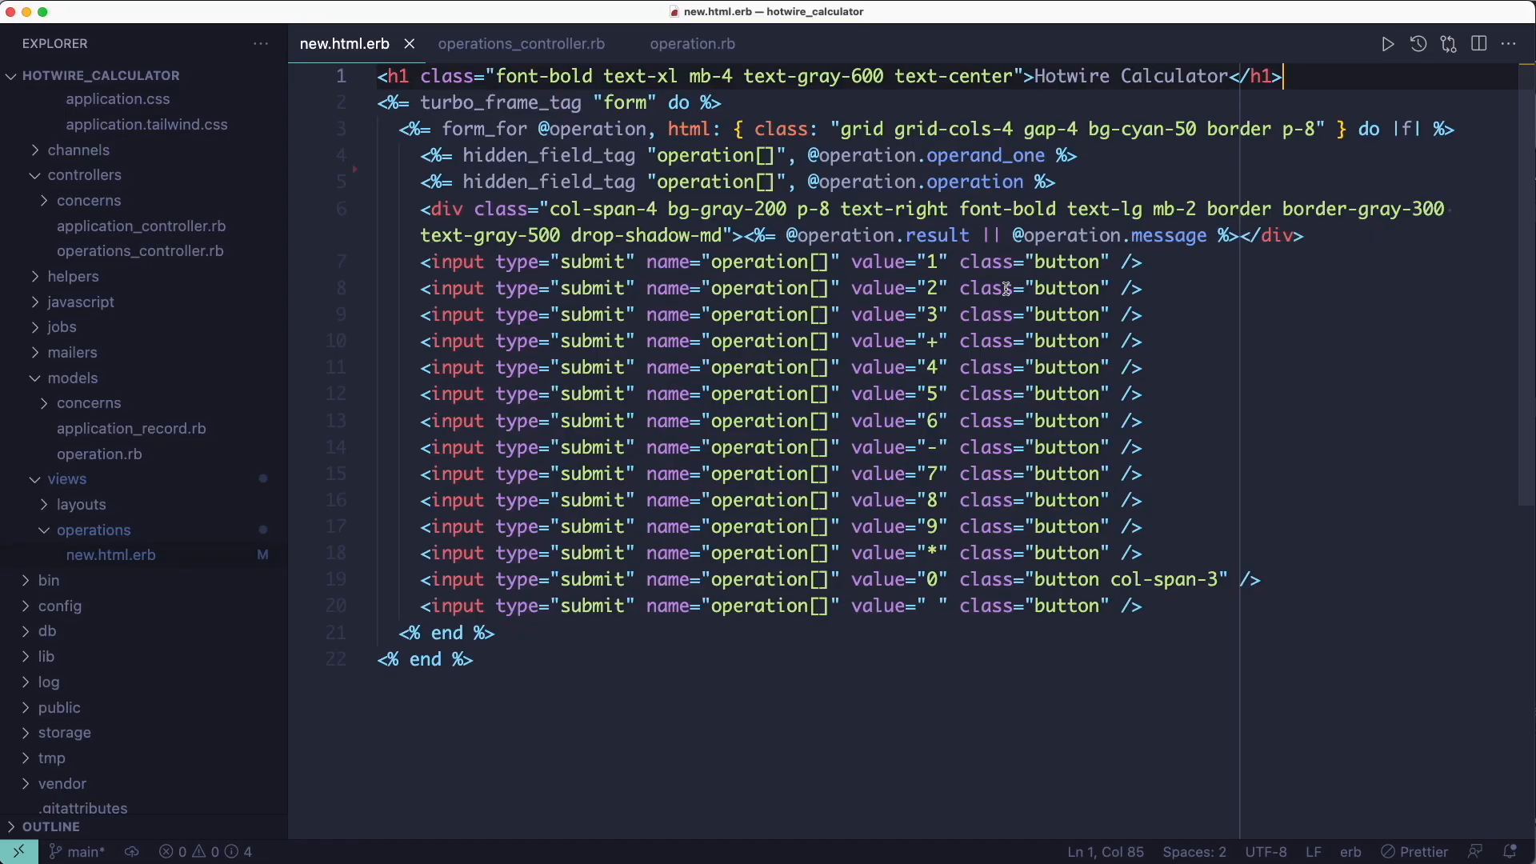
pyautogui.moveTo(905, 272)
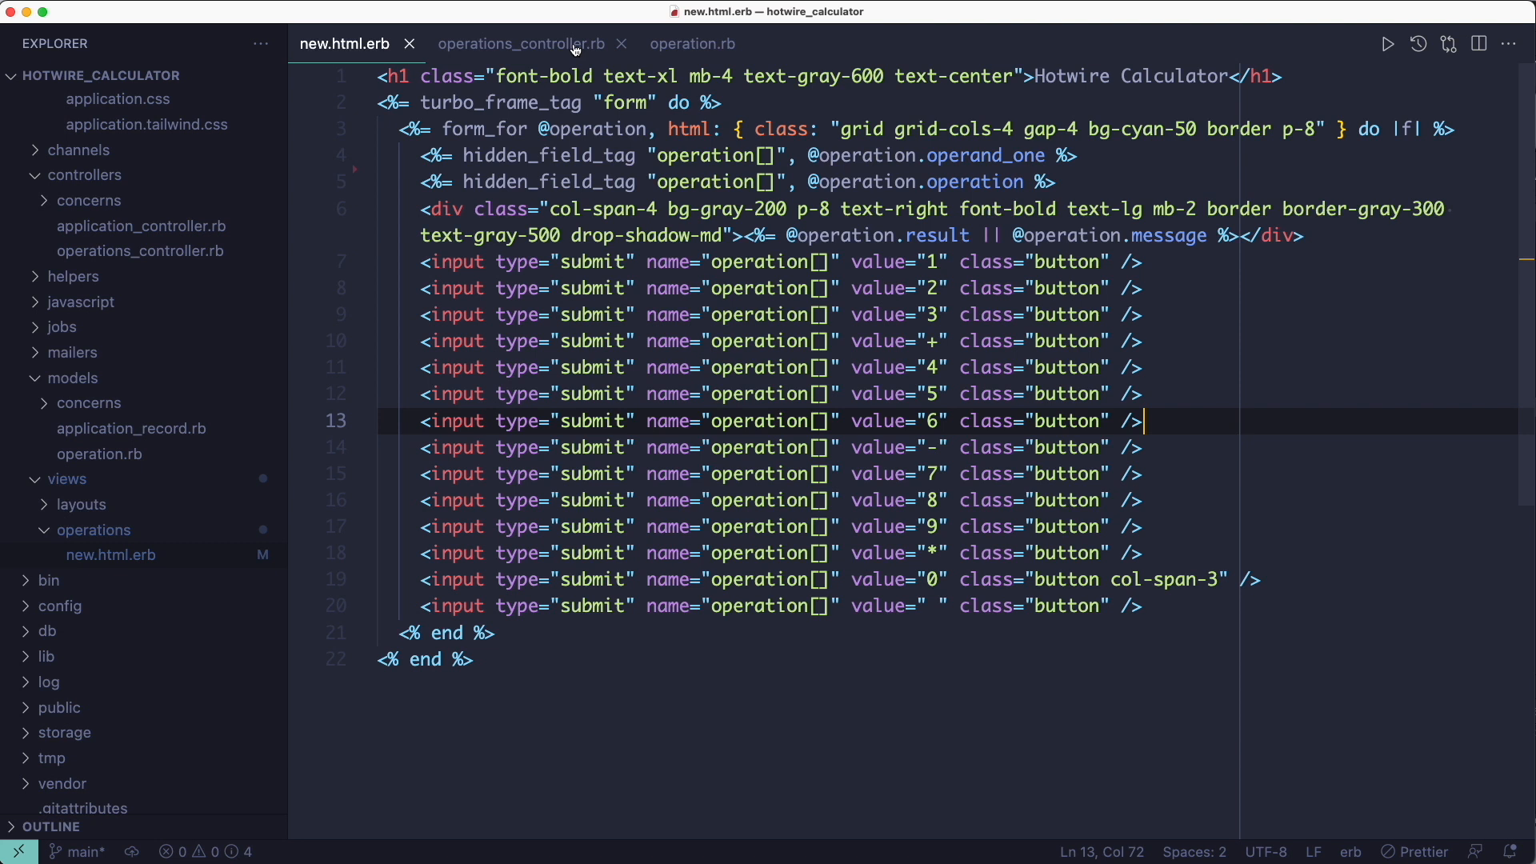
# - Review operations_controller.rb, pointing at the create action's line building the operation from params, then move to the Operation model
pyautogui.click(520, 43)
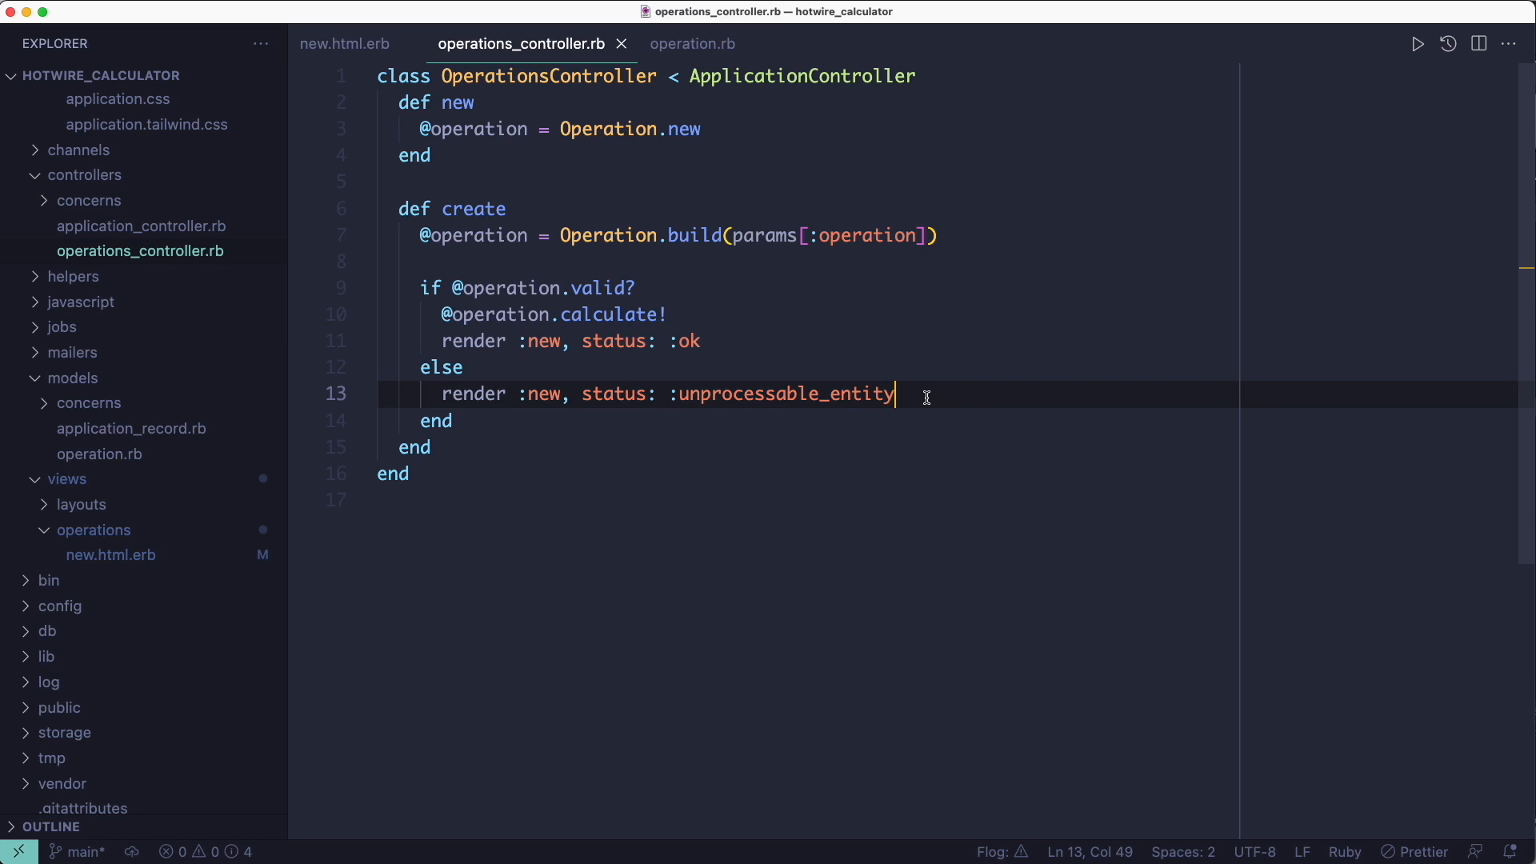
pyautogui.moveTo(944, 244)
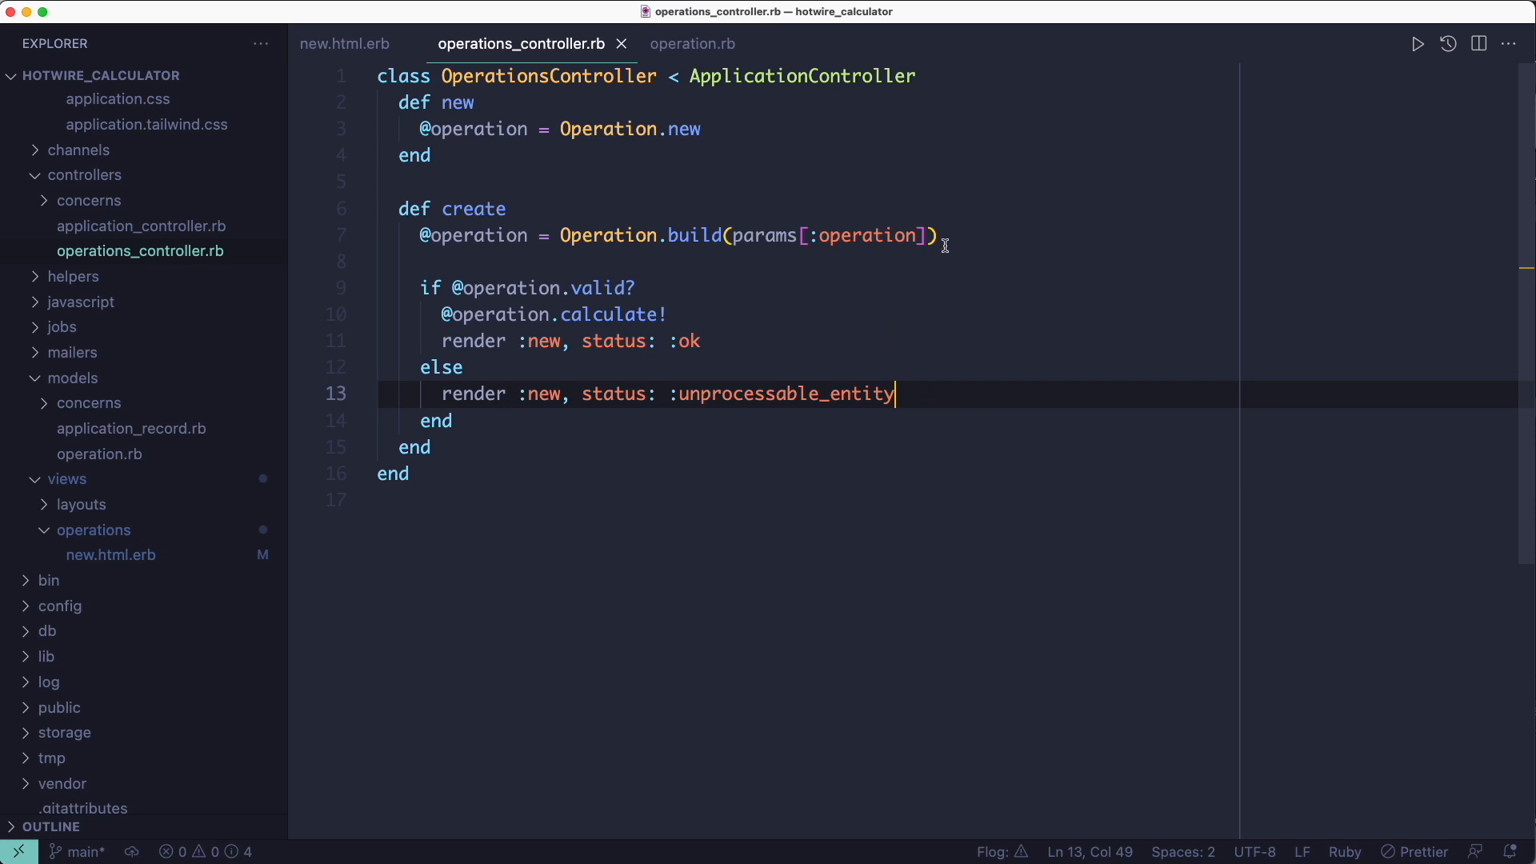
pyautogui.click(944, 236)
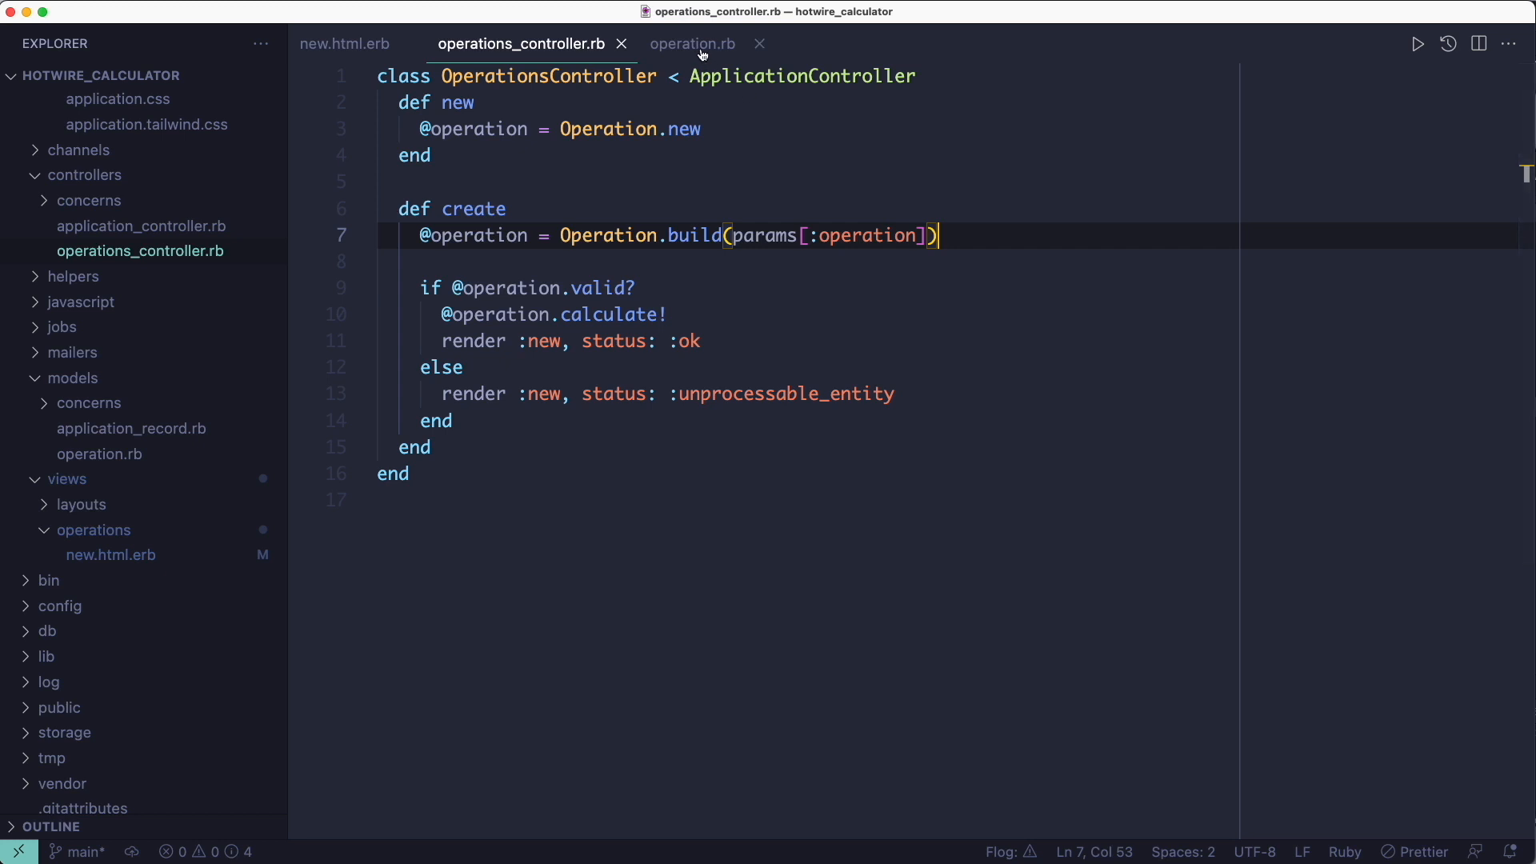
pyautogui.click(691, 43)
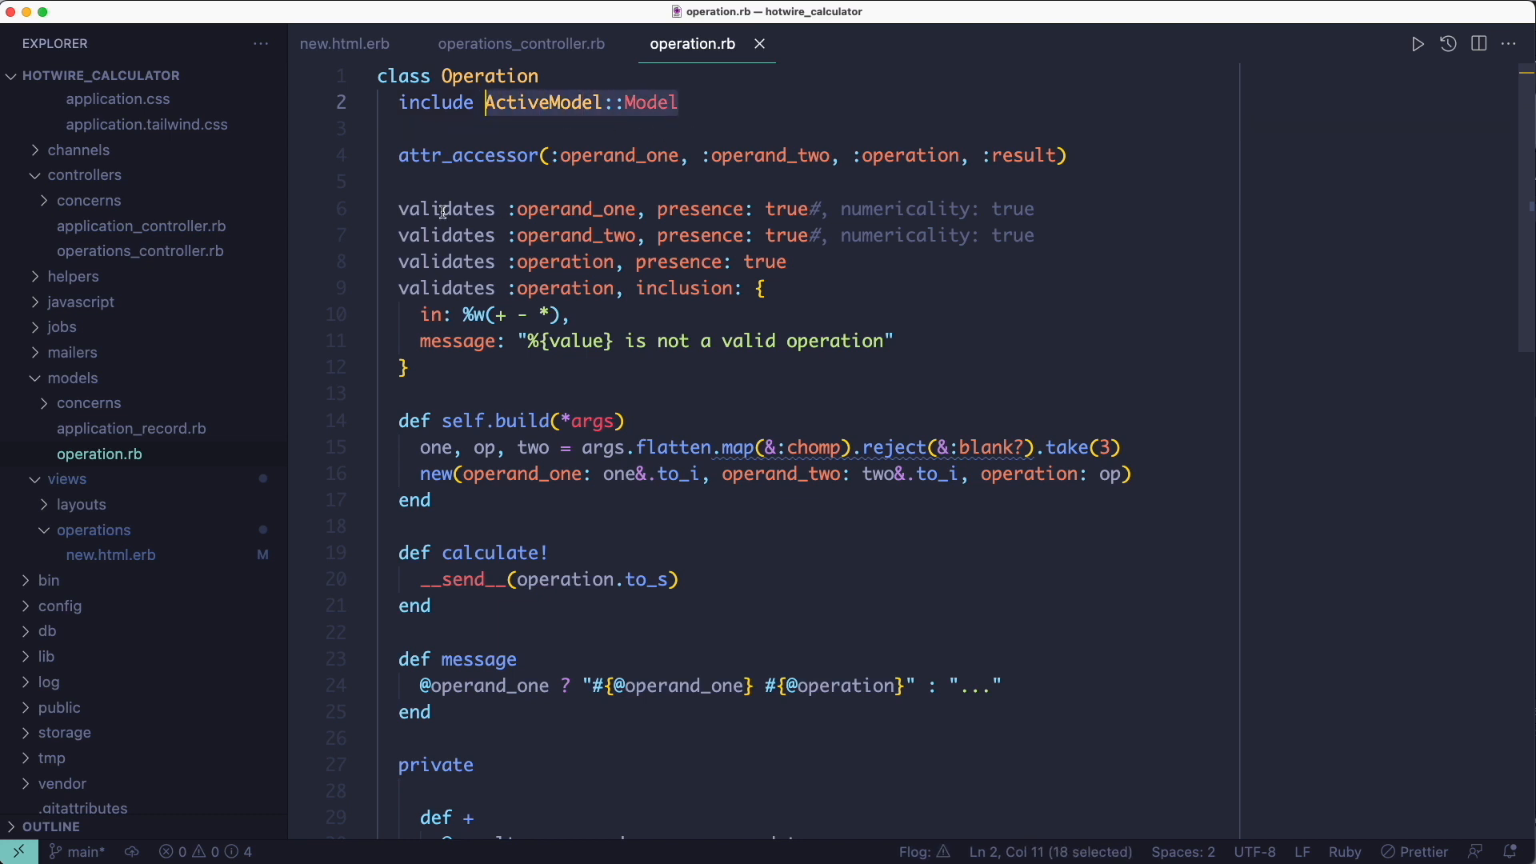
# - Go over the Operation model's attr_accessor line and validation rules
pyautogui.click(451, 208)
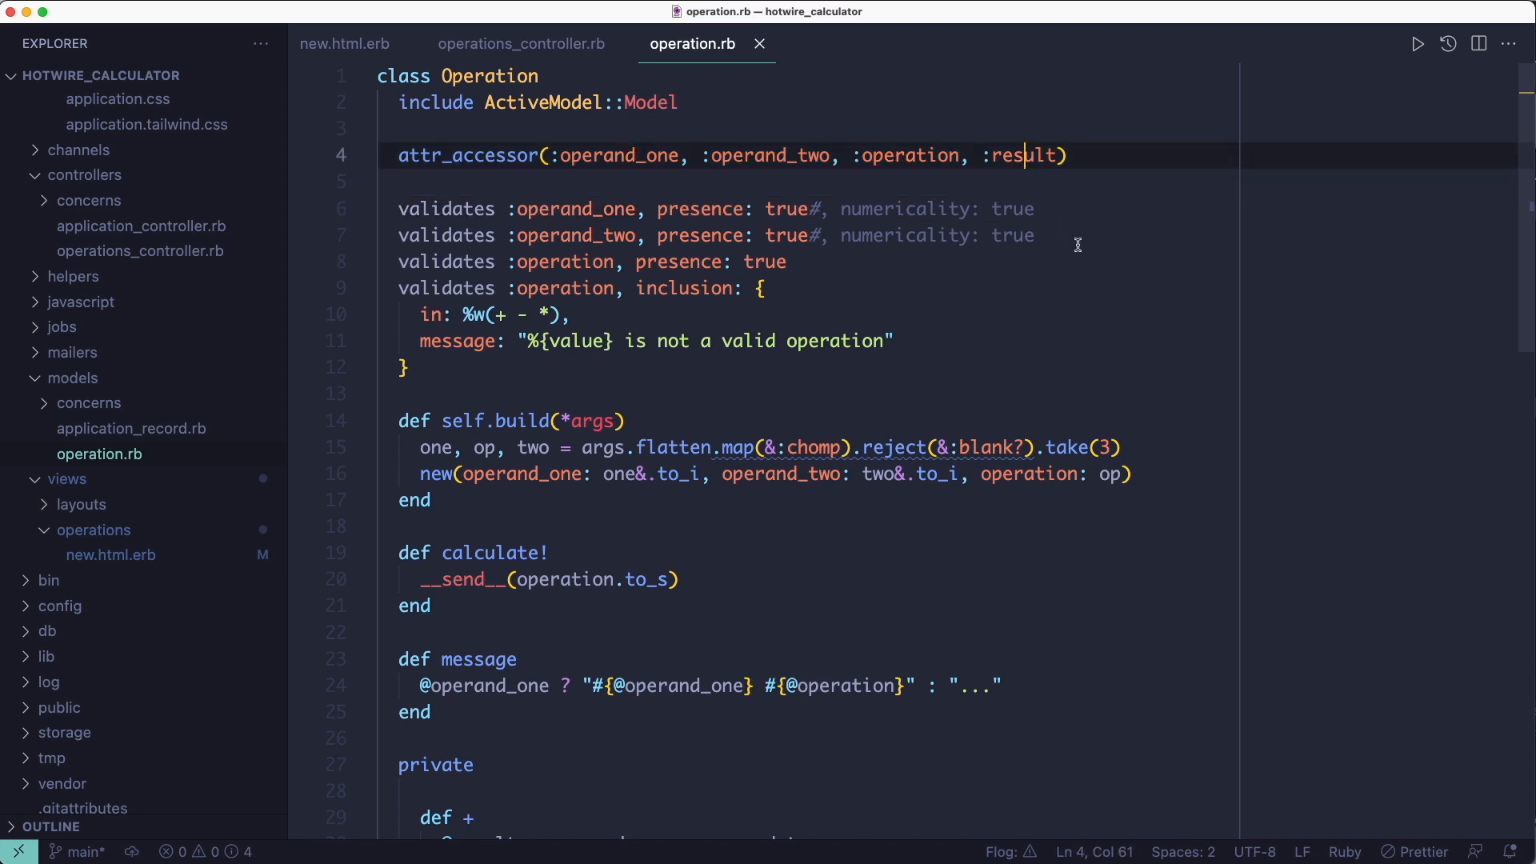
pyautogui.moveTo(1067, 155); pyautogui.dragTo(409, 368)
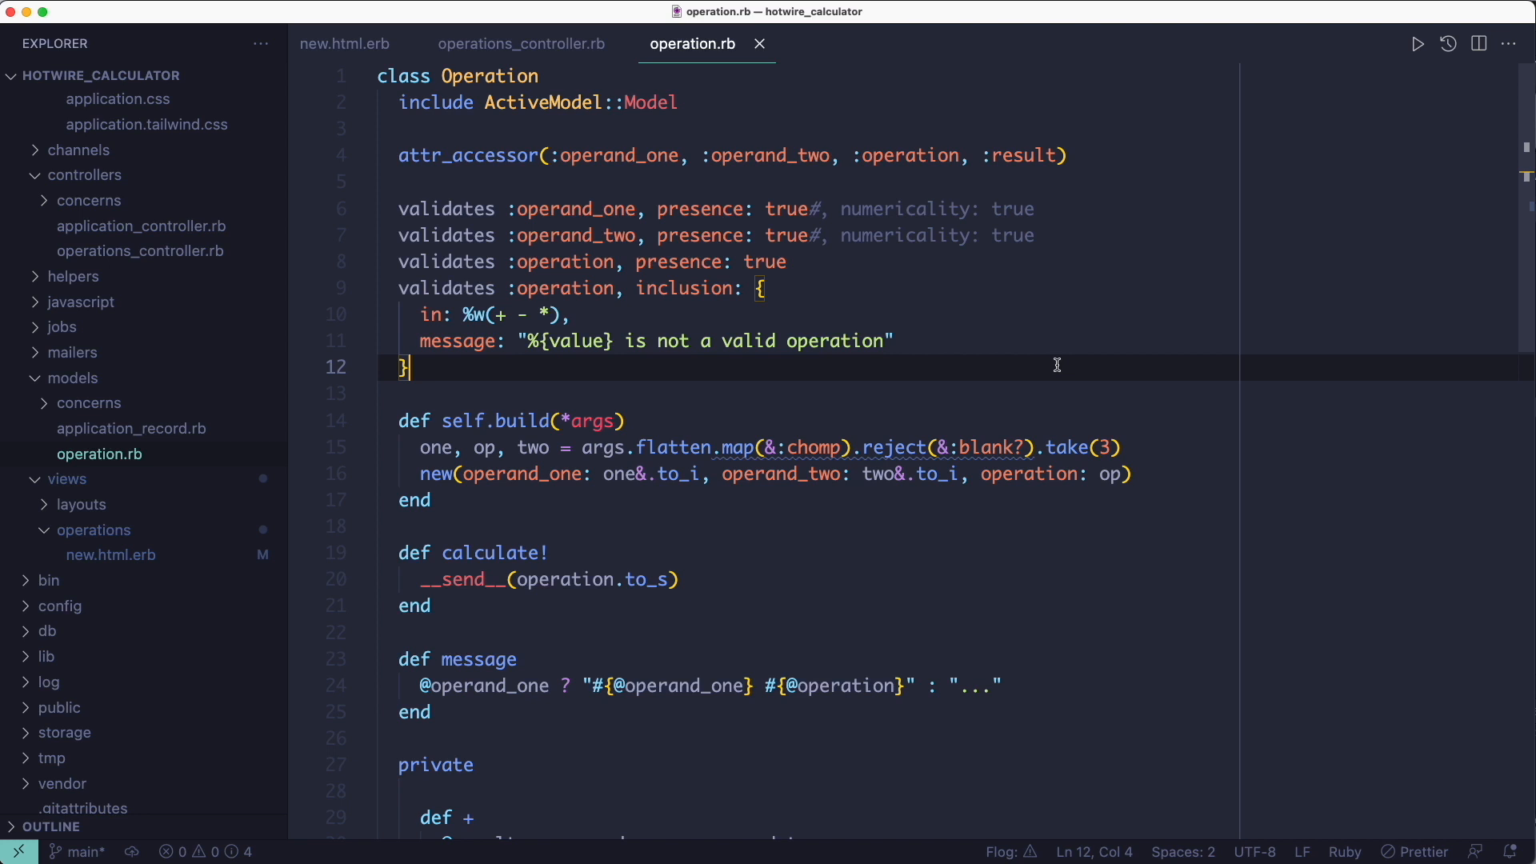
pyautogui.moveTo(838, 424)
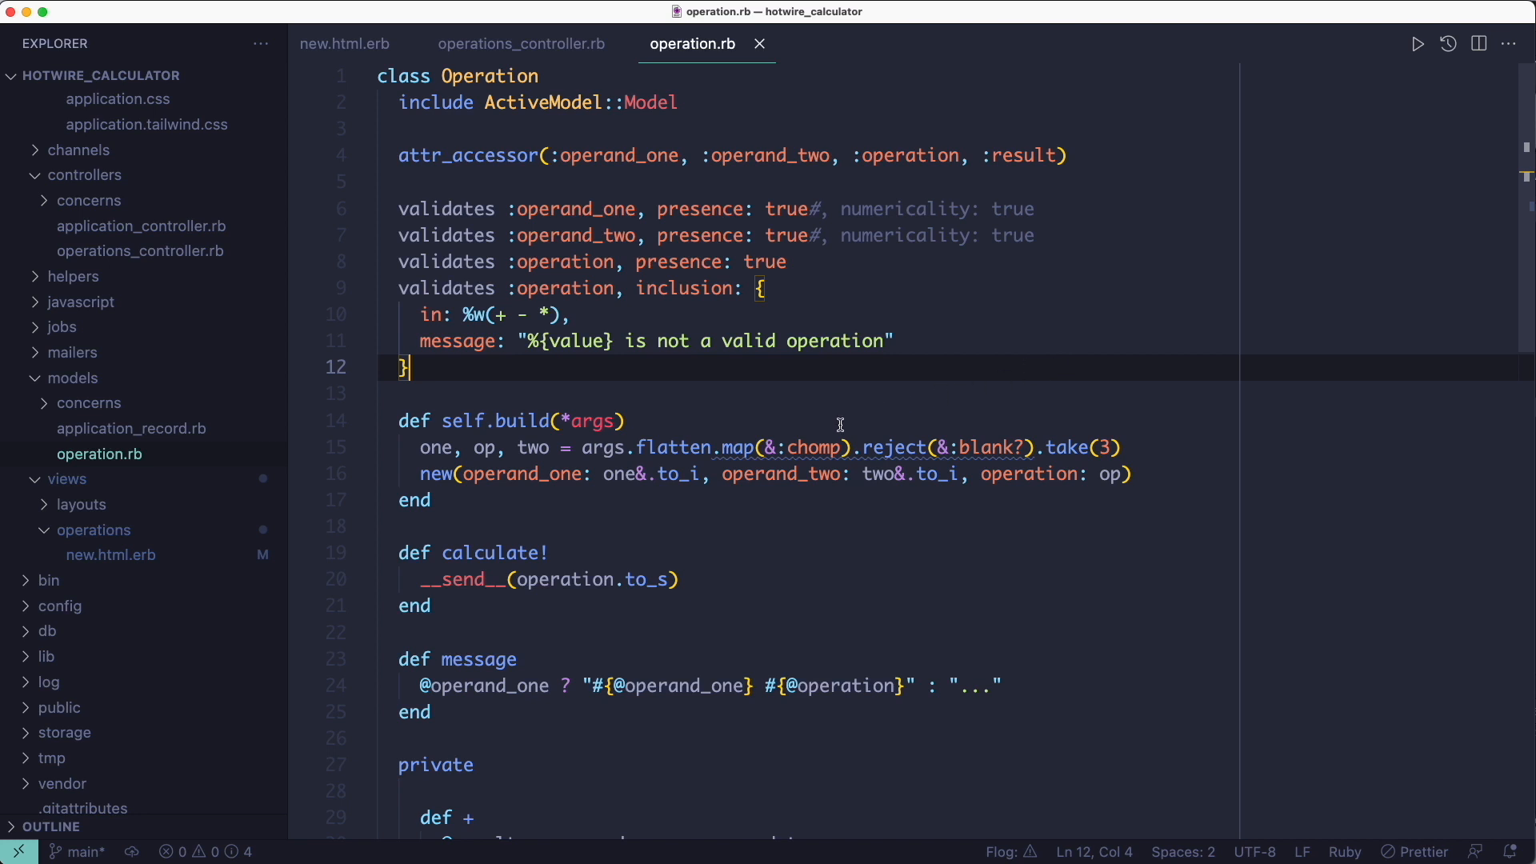
# - Examine self.build: the one, op, two variables and the line creating the new Operation
pyautogui.click(621, 420)
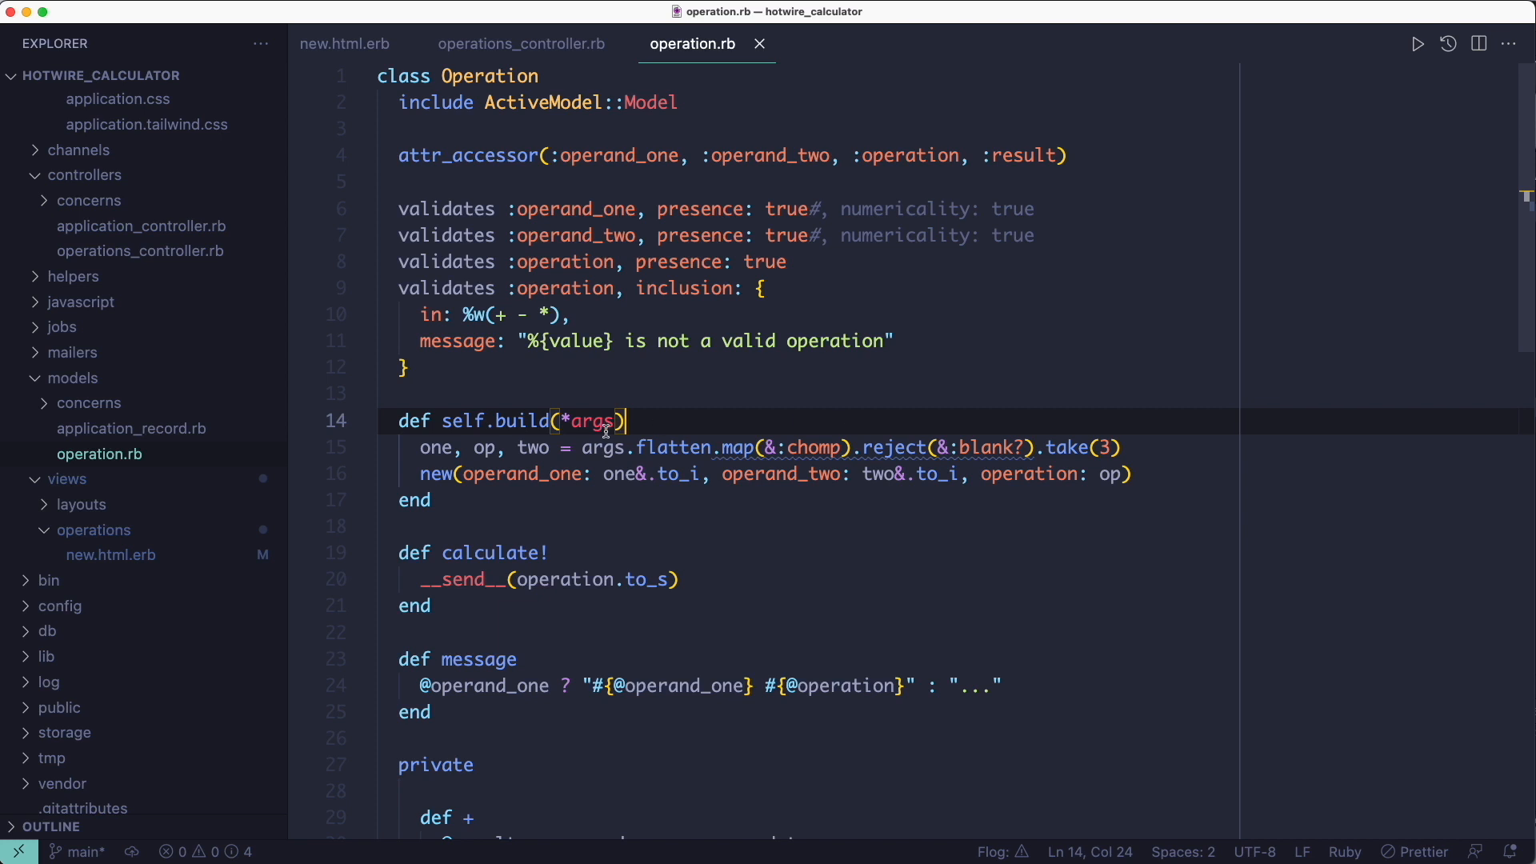
pyautogui.doubleClick(430, 448)
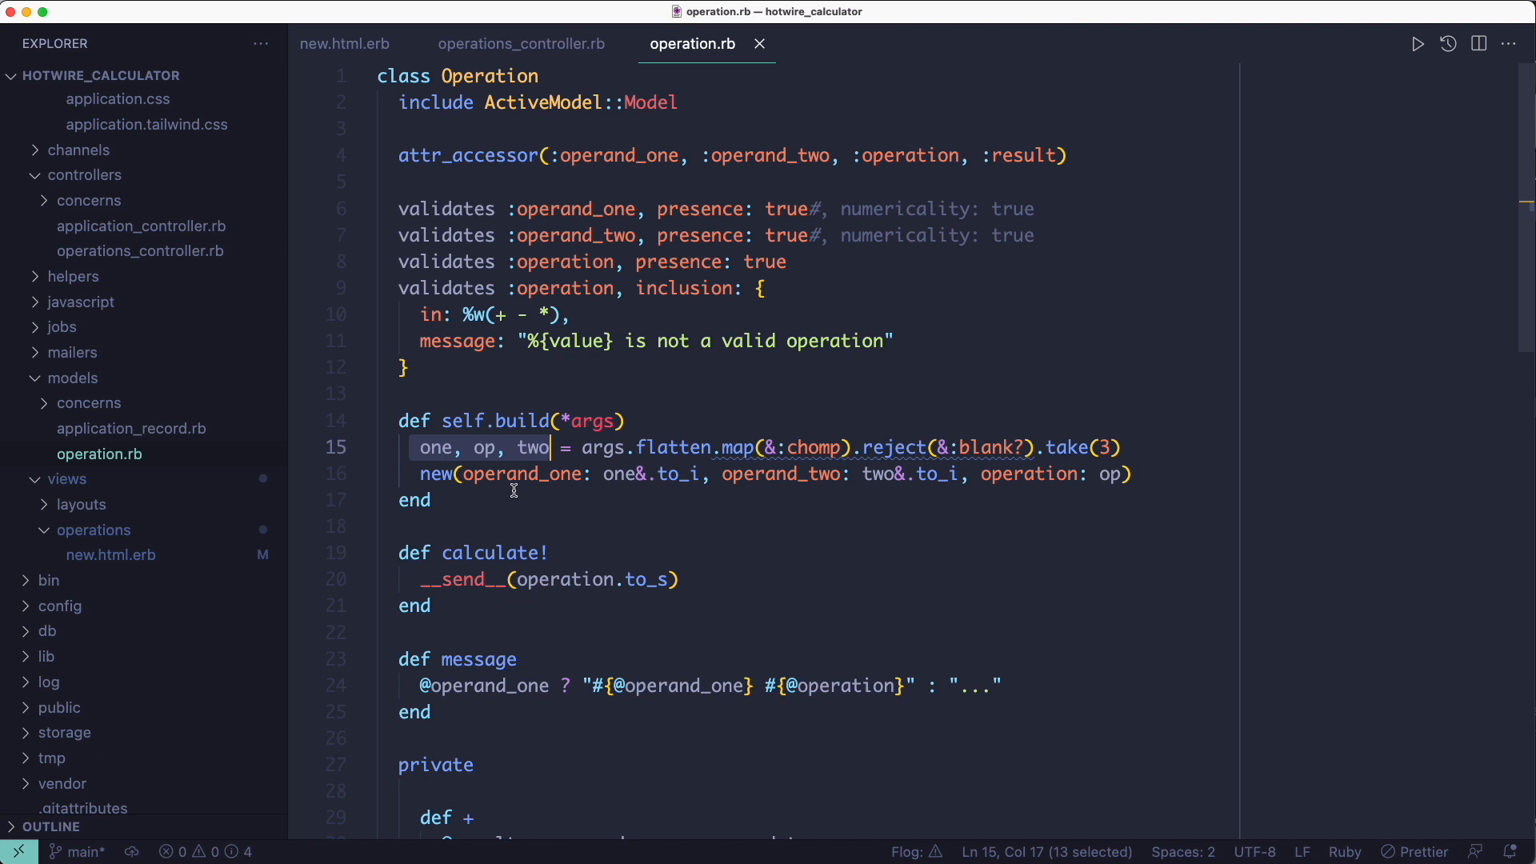
pyautogui.moveTo(552, 448); pyautogui.dragTo(434, 499)
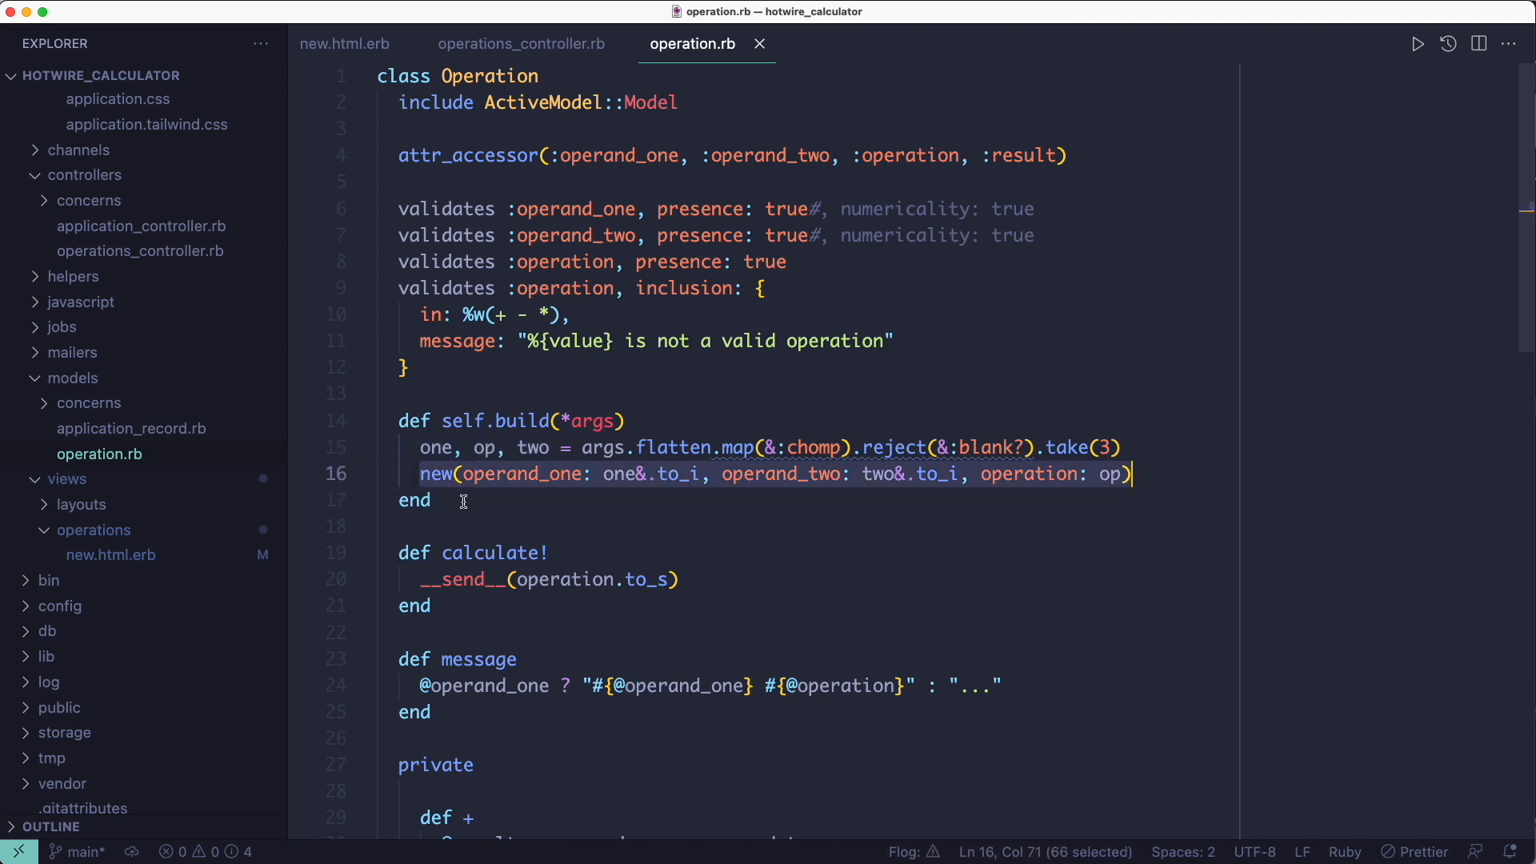
pyautogui.moveTo(550, 45)
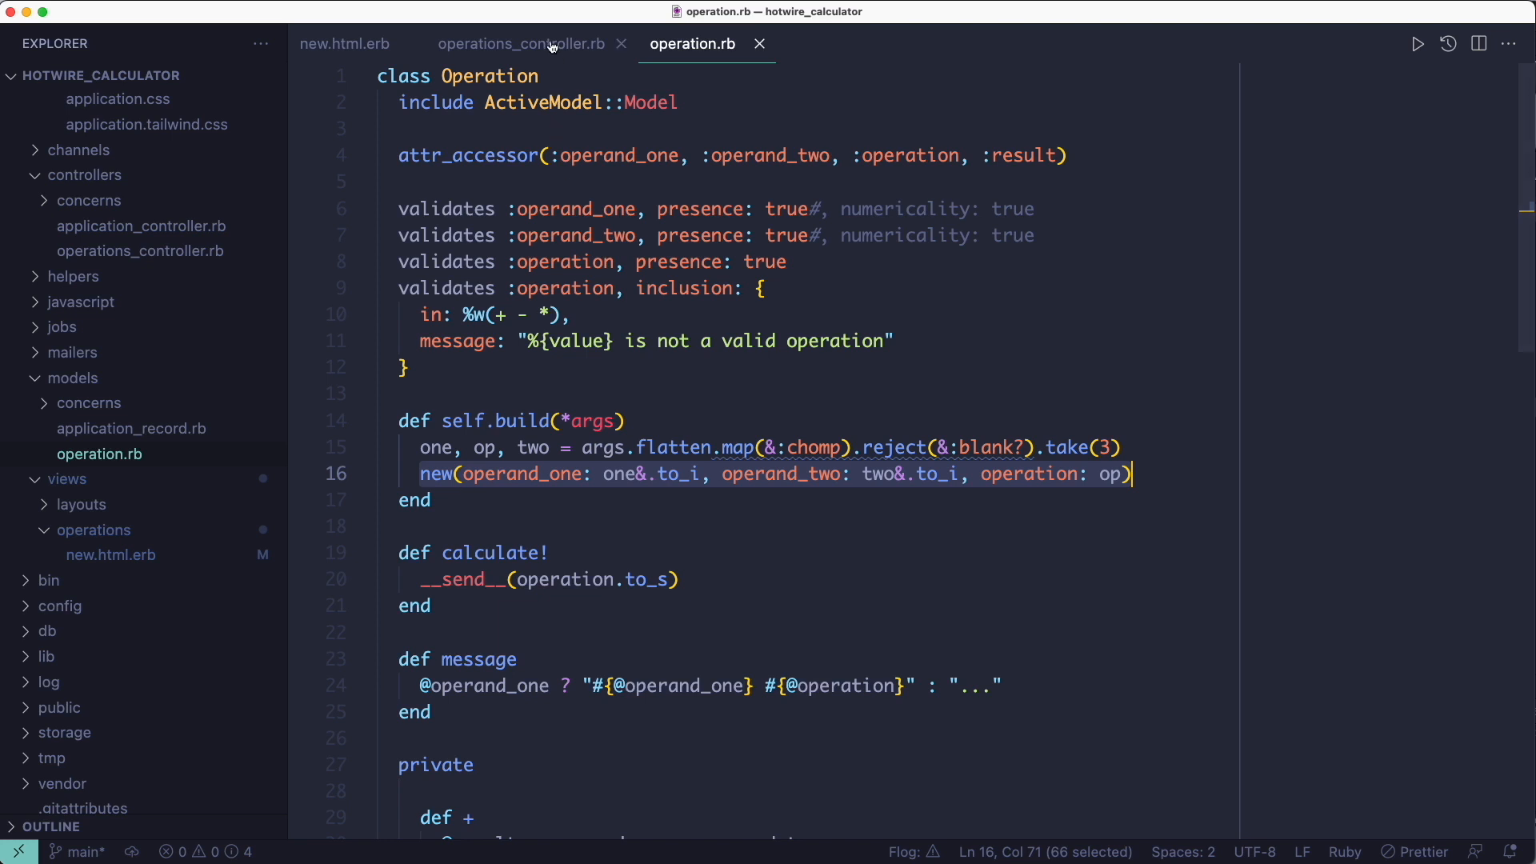
pyautogui.click(518, 45)
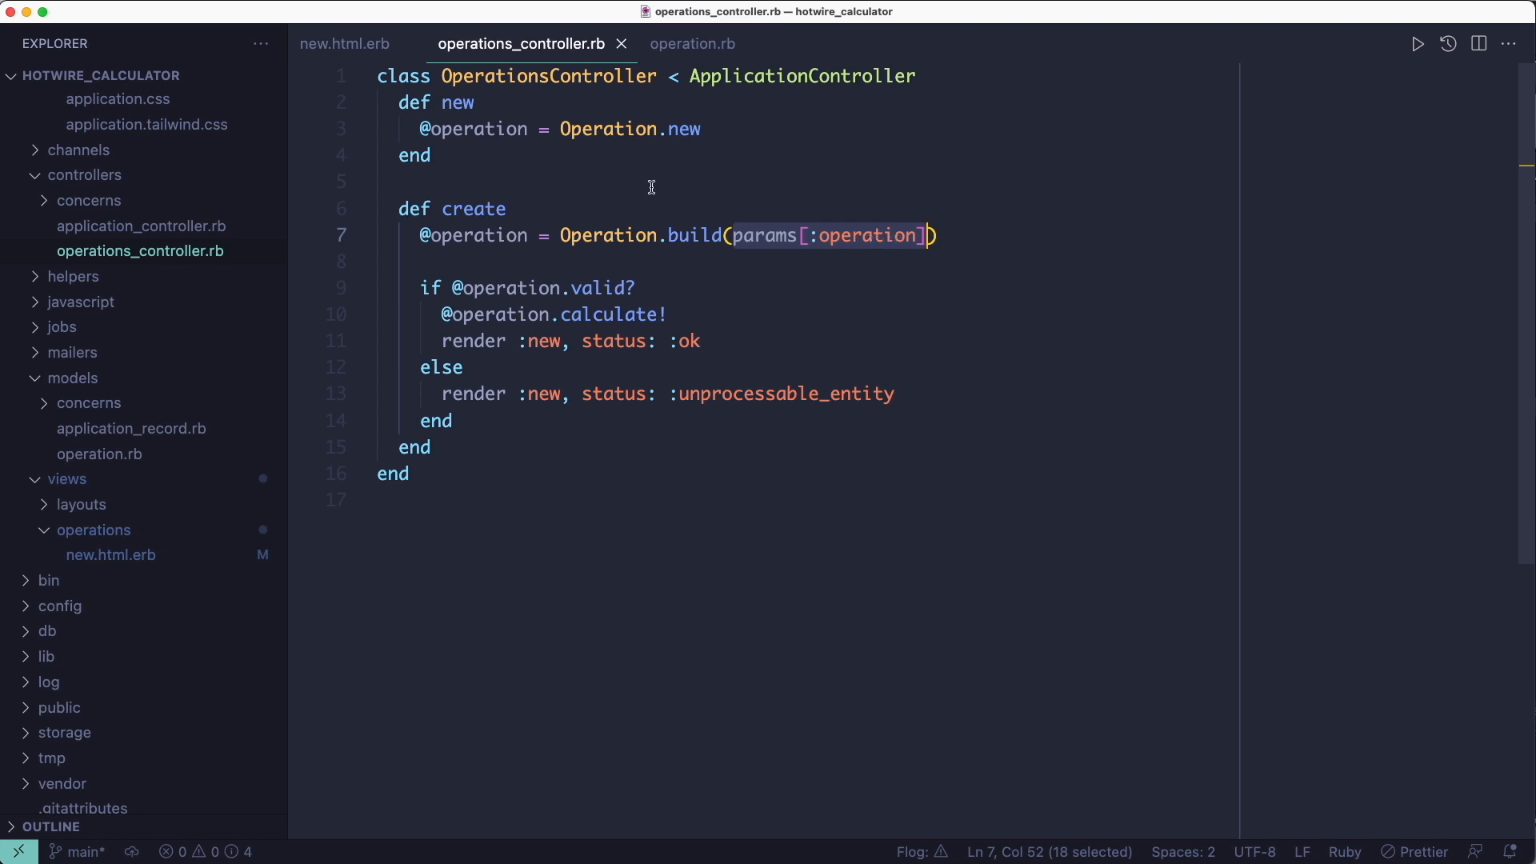
# - Trace params from build through the 8 * 2 POST log to the hidden field carrying the first operand in new.html.erb
pyautogui.click(346, 43)
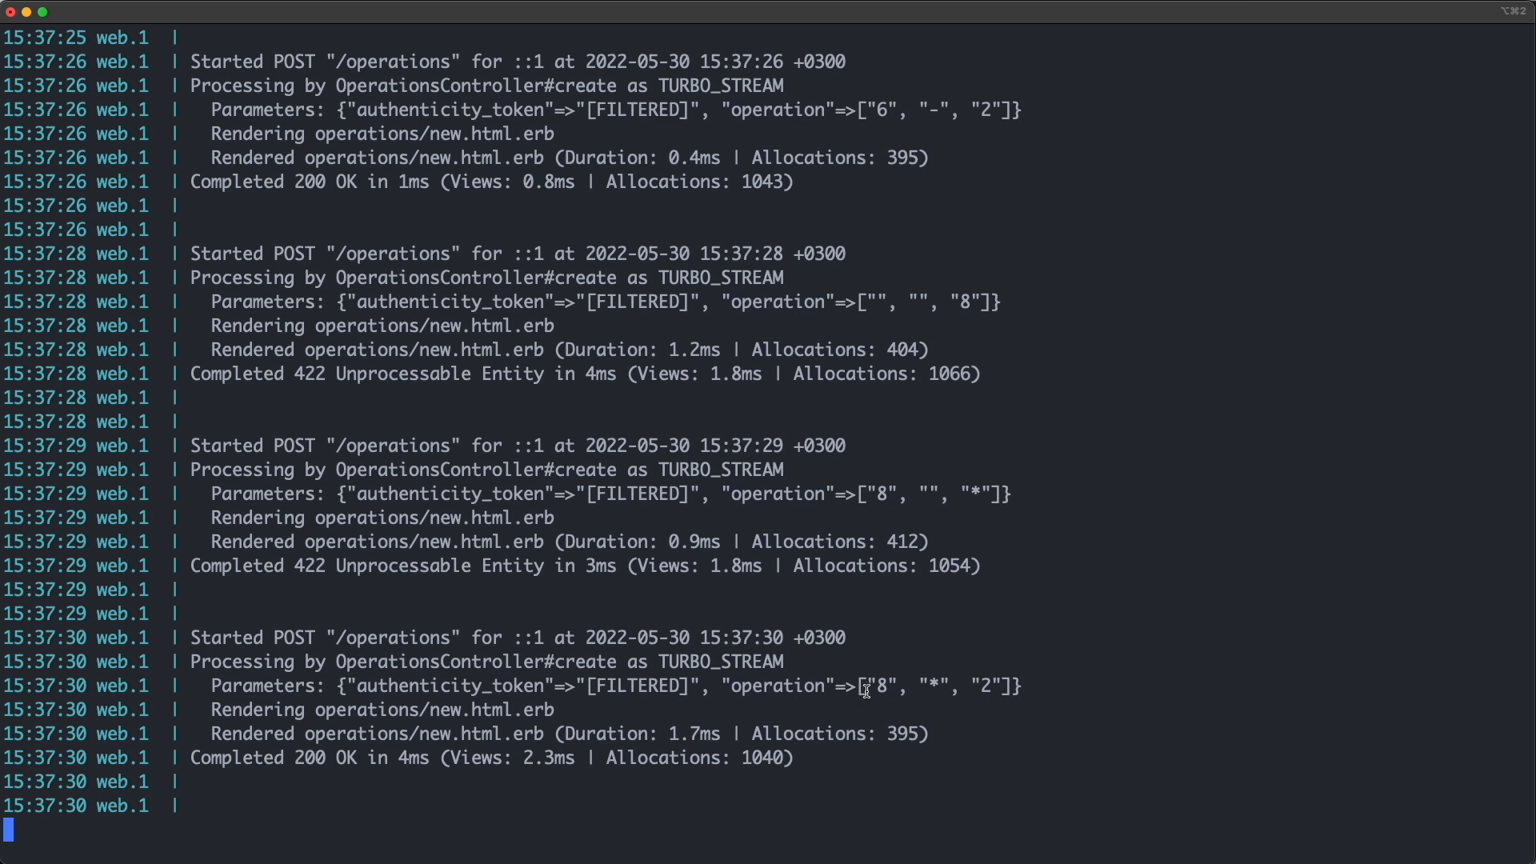
pyautogui.moveTo(861, 686); pyautogui.dragTo(1014, 687)
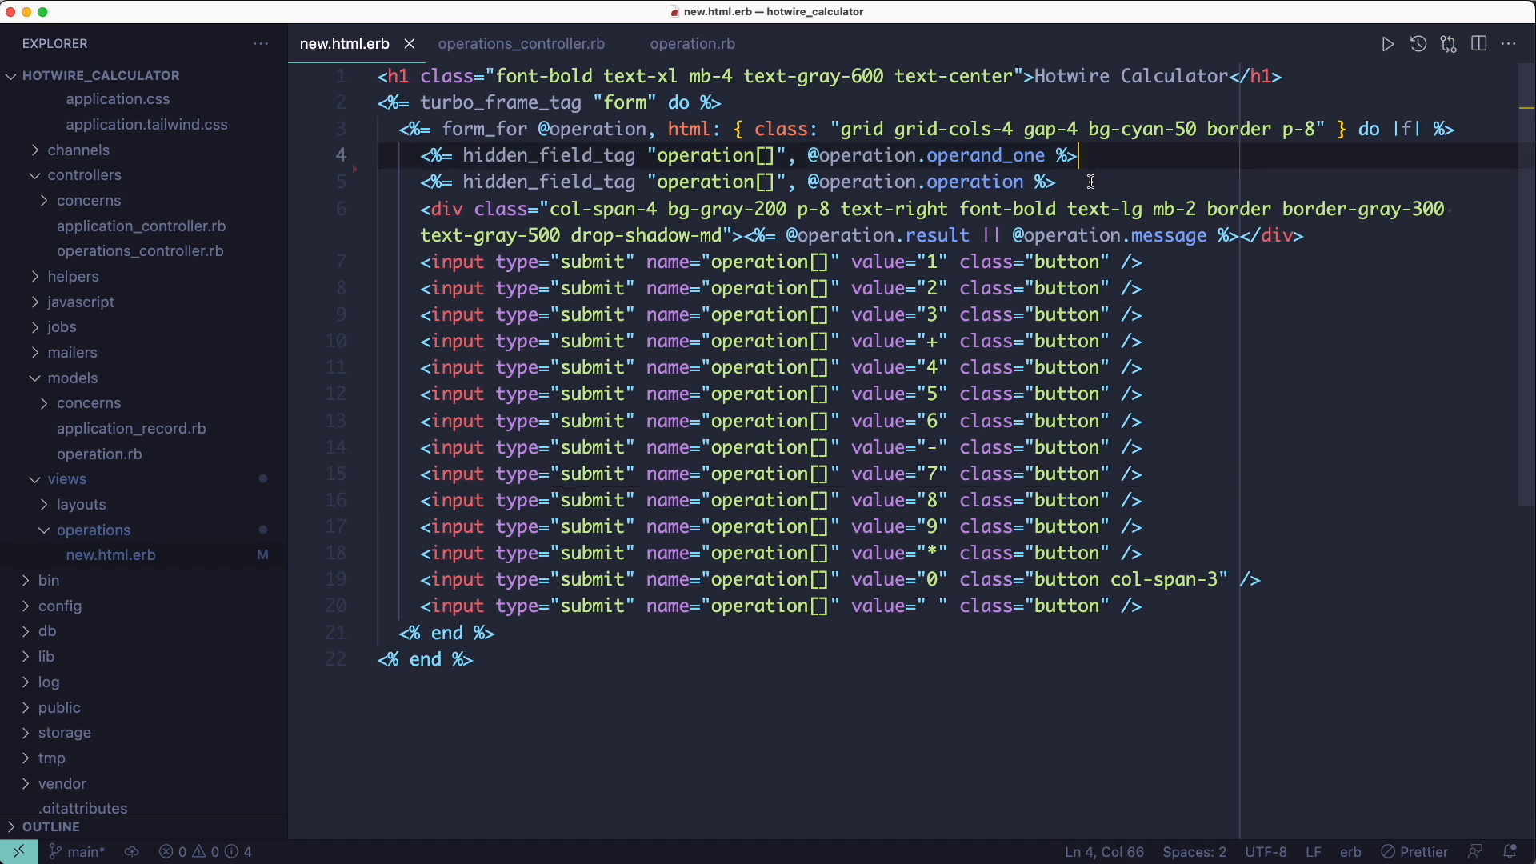
pyautogui.click(1060, 181)
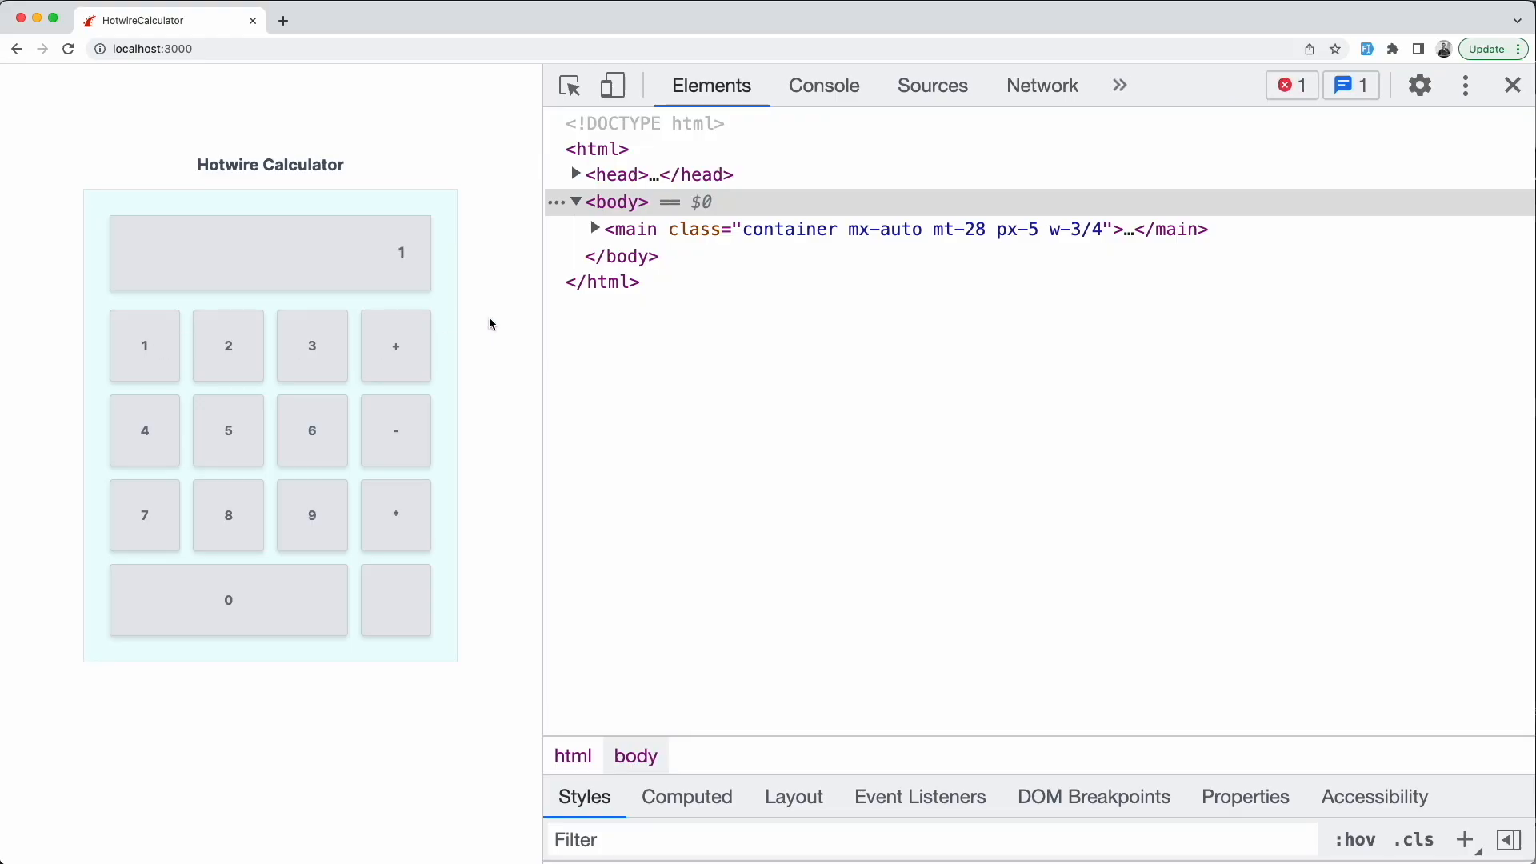
# - Expand main, turbo-frame and form in Elements, enter +, and inspect the re-rendered form's hidden inputs holding 1 and +
pyautogui.click(595, 229)
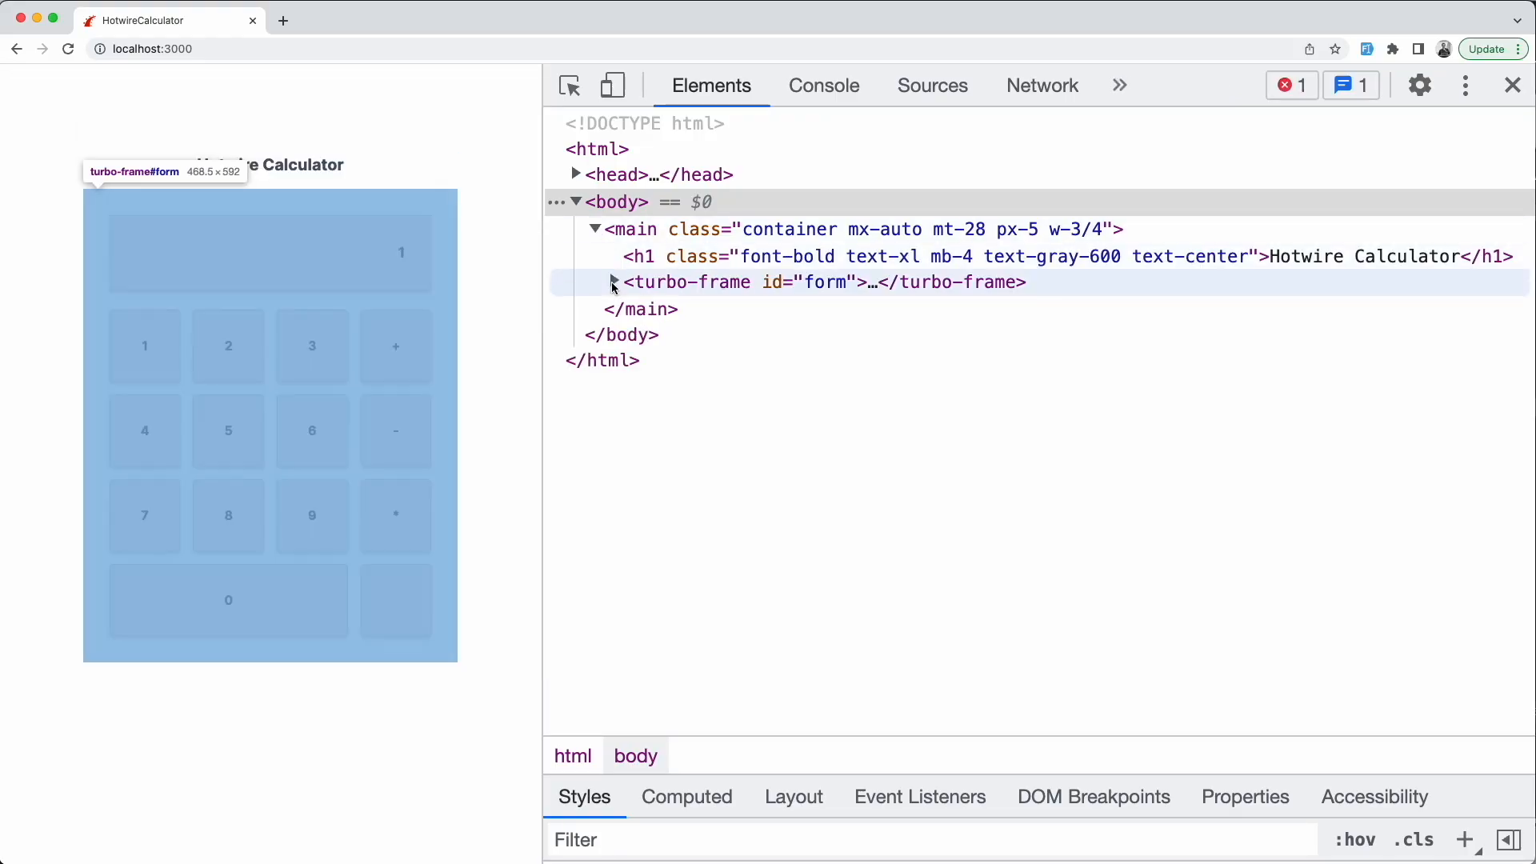
pyautogui.click(610, 282)
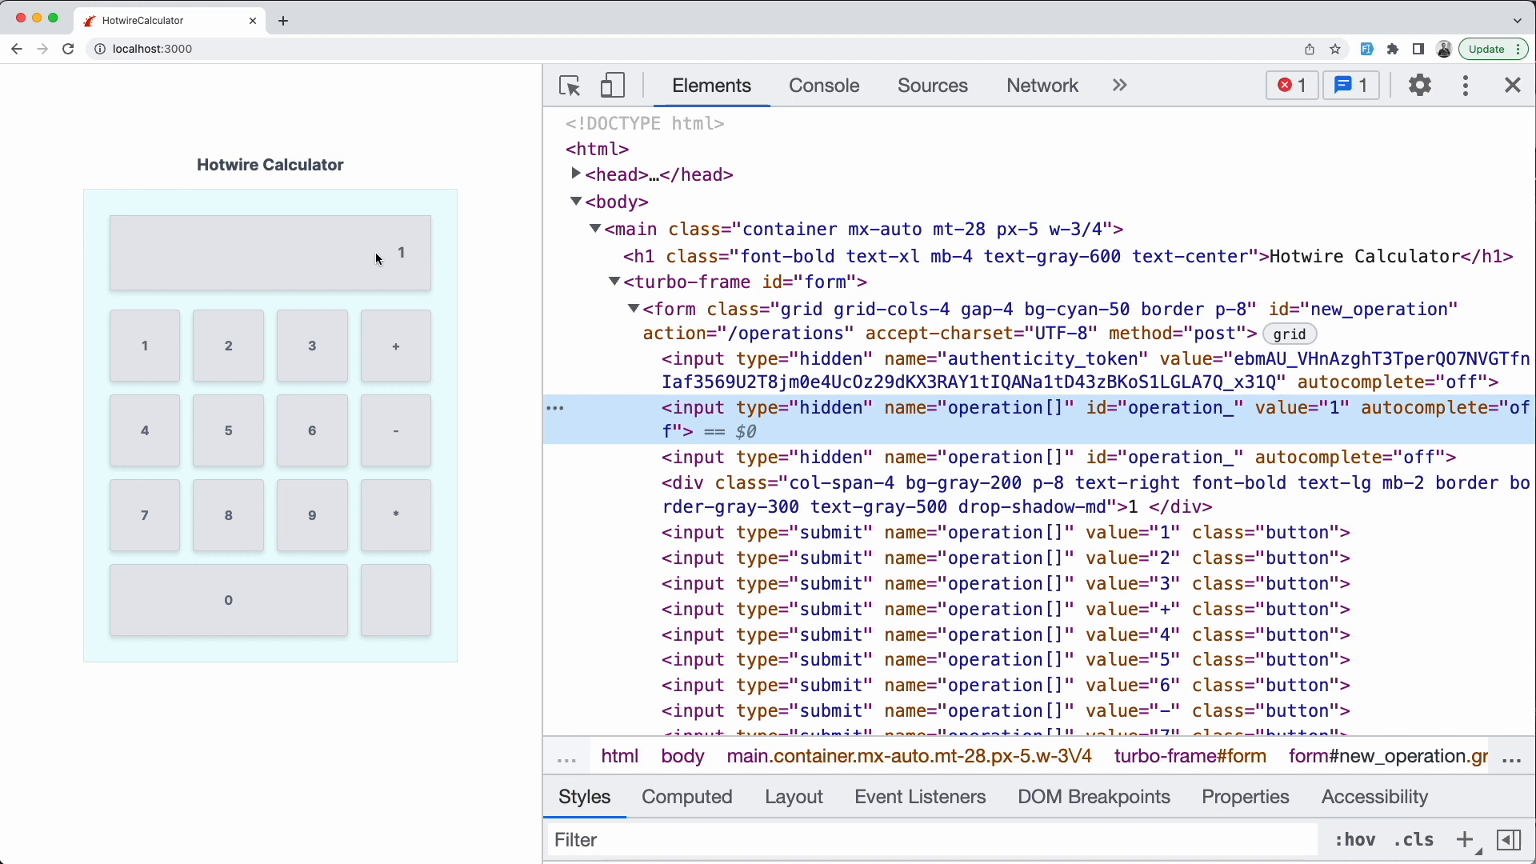
pyautogui.moveTo(386, 226)
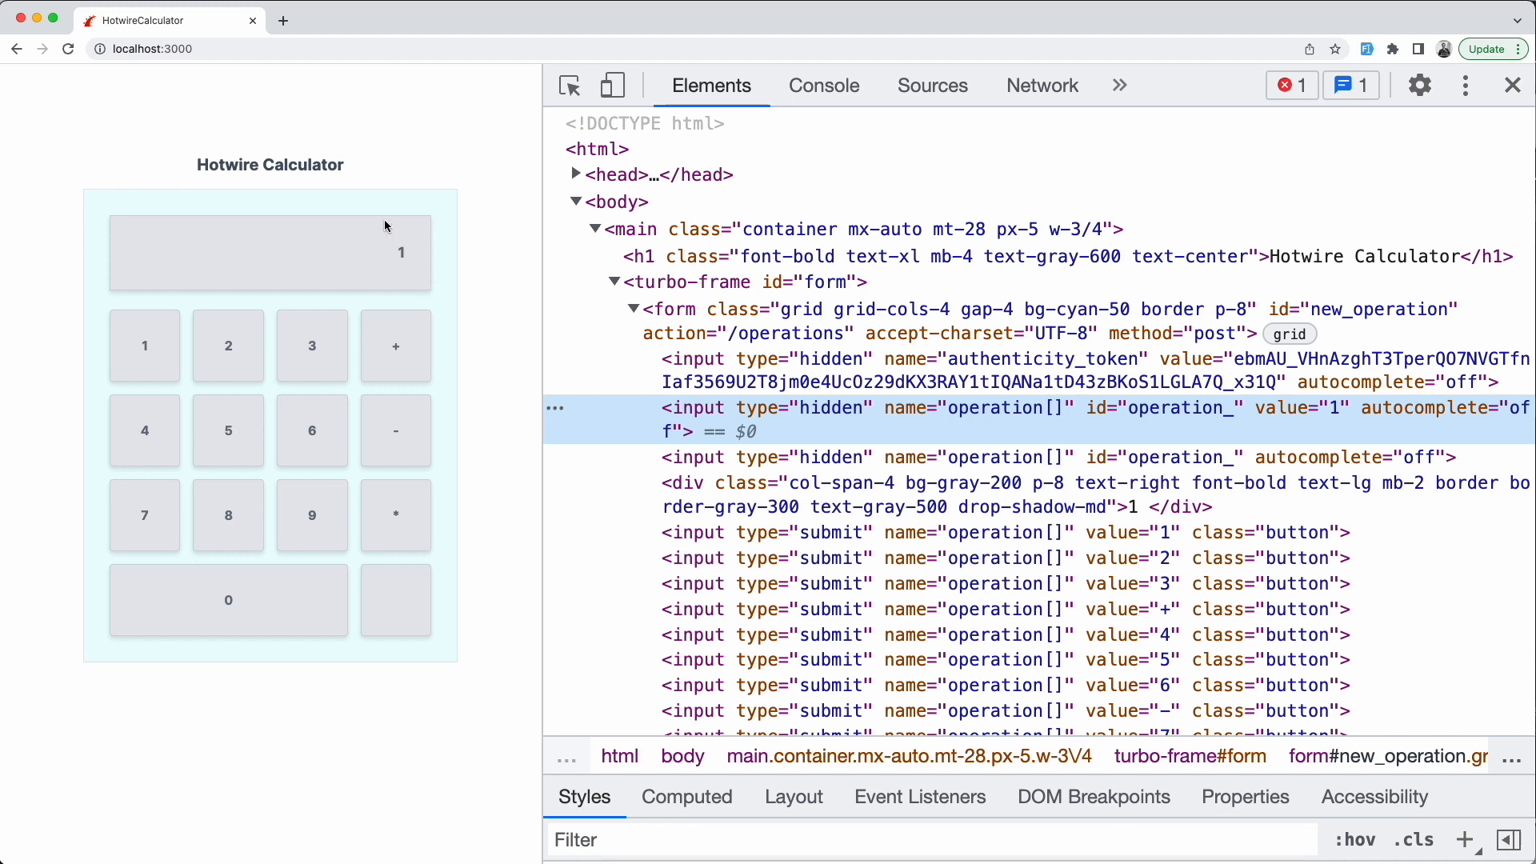
pyautogui.click(395, 346)
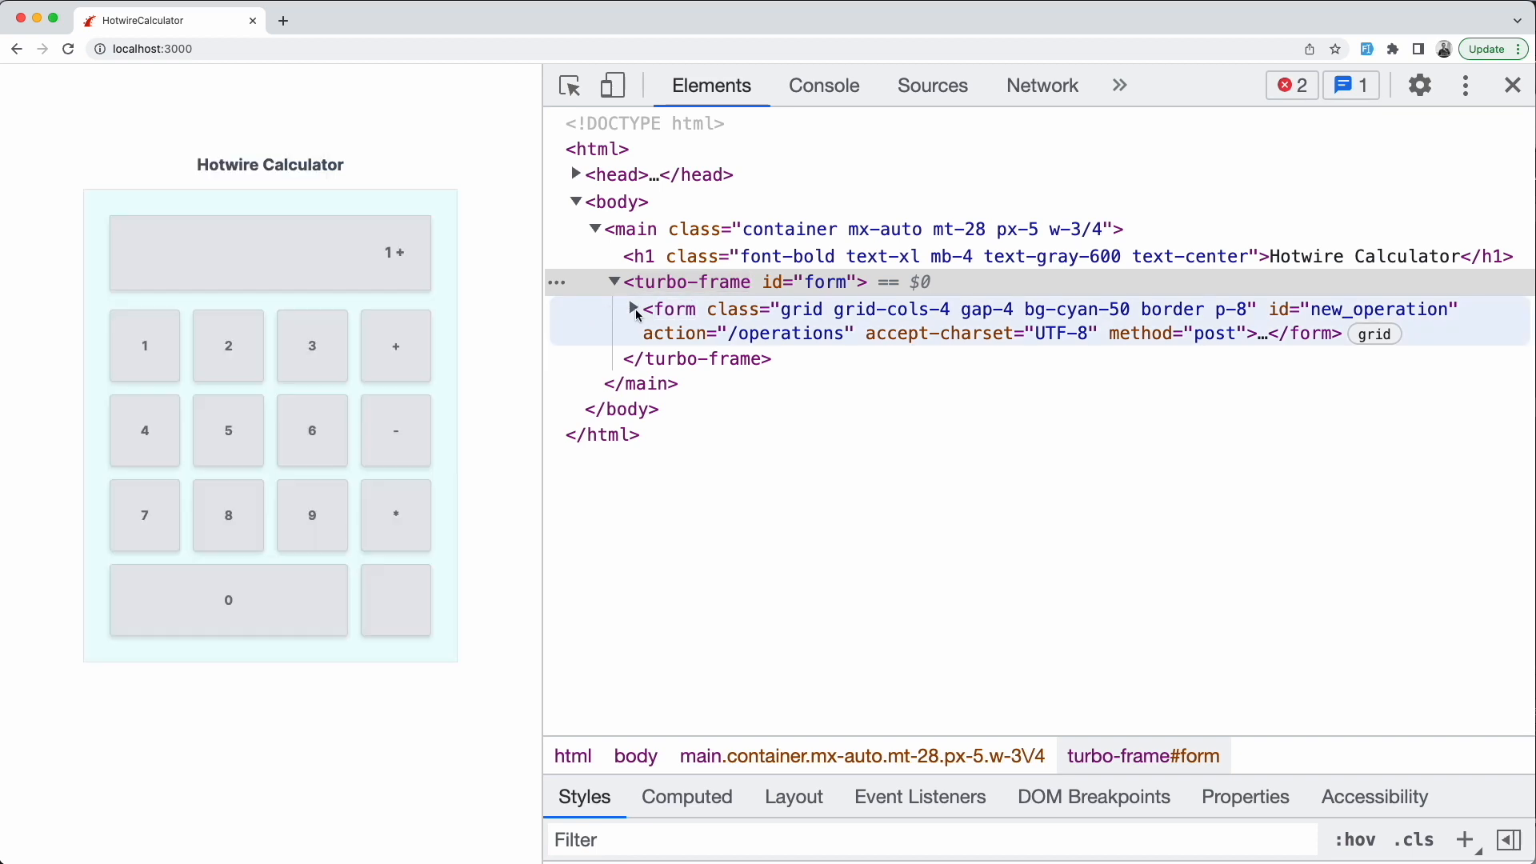
pyautogui.click(633, 309)
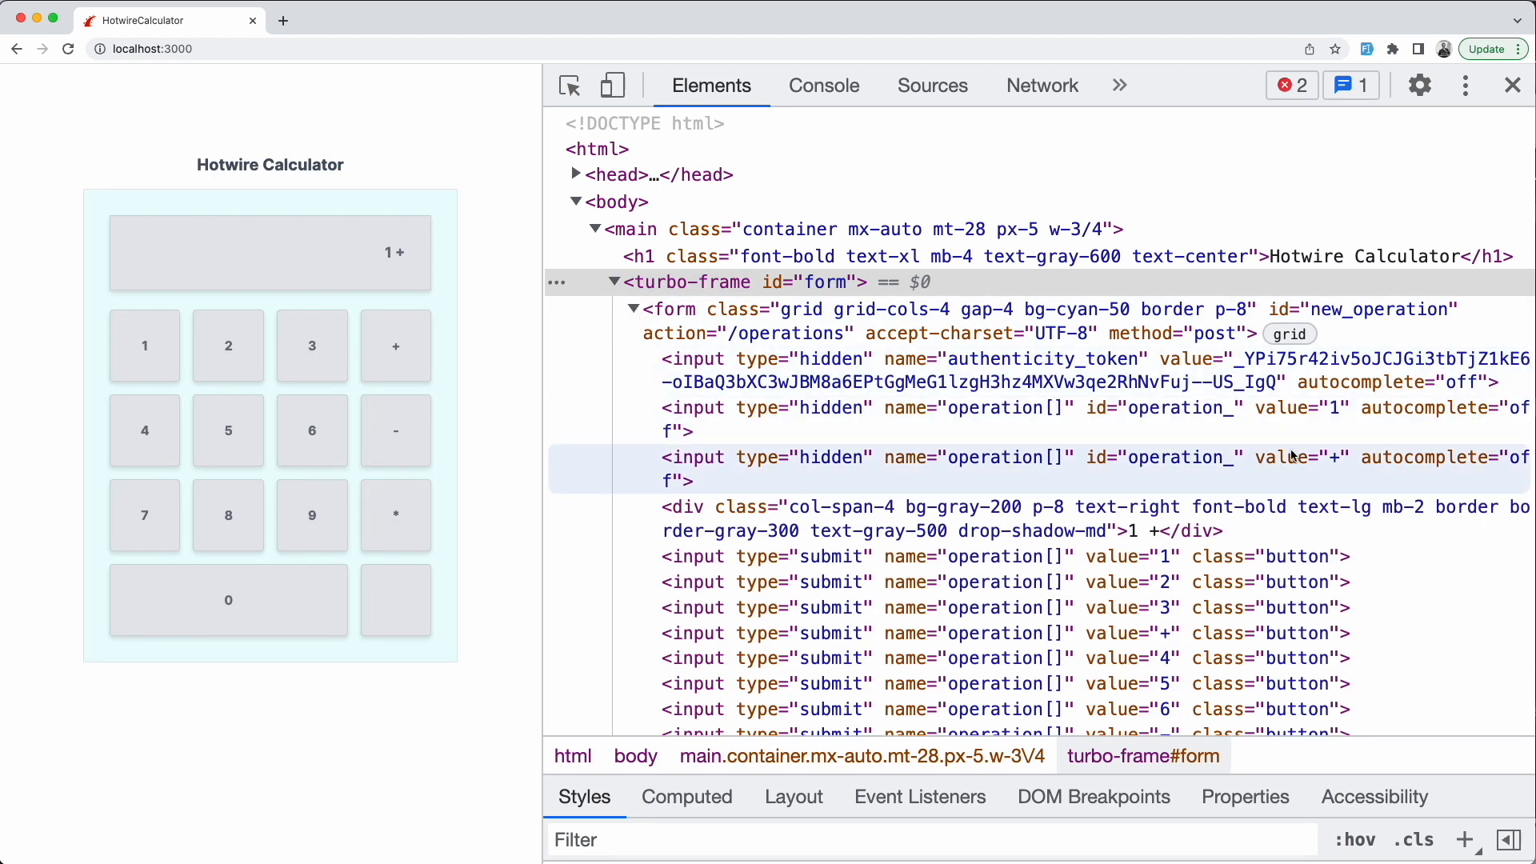
pyautogui.moveTo(922, 465)
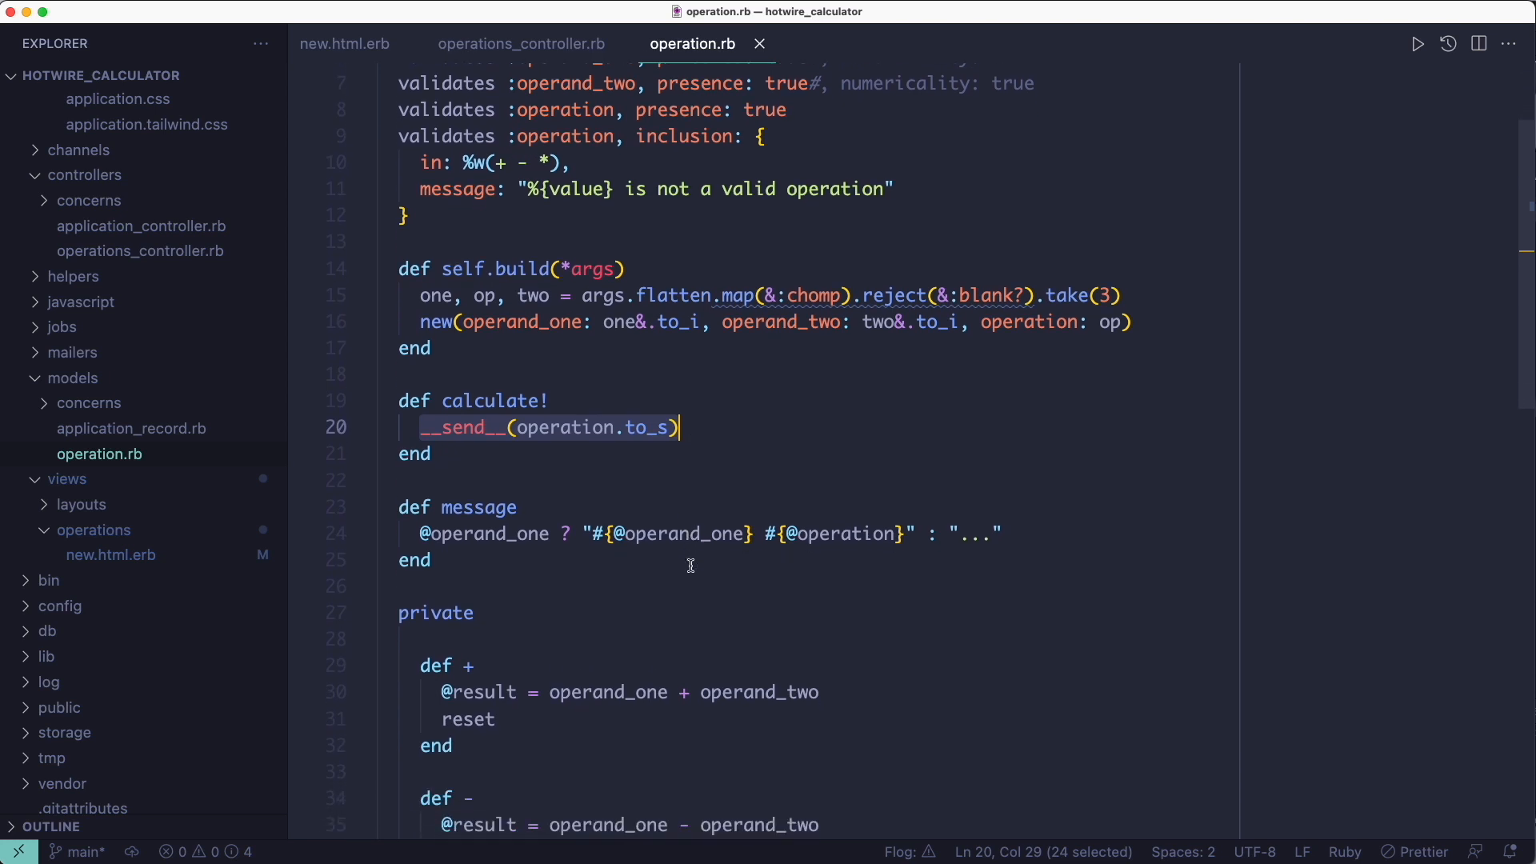
# - Show result || message in new.html.erb, then retype the "..." placeholder in the Operation model's message method
pyautogui.scroll(-3)
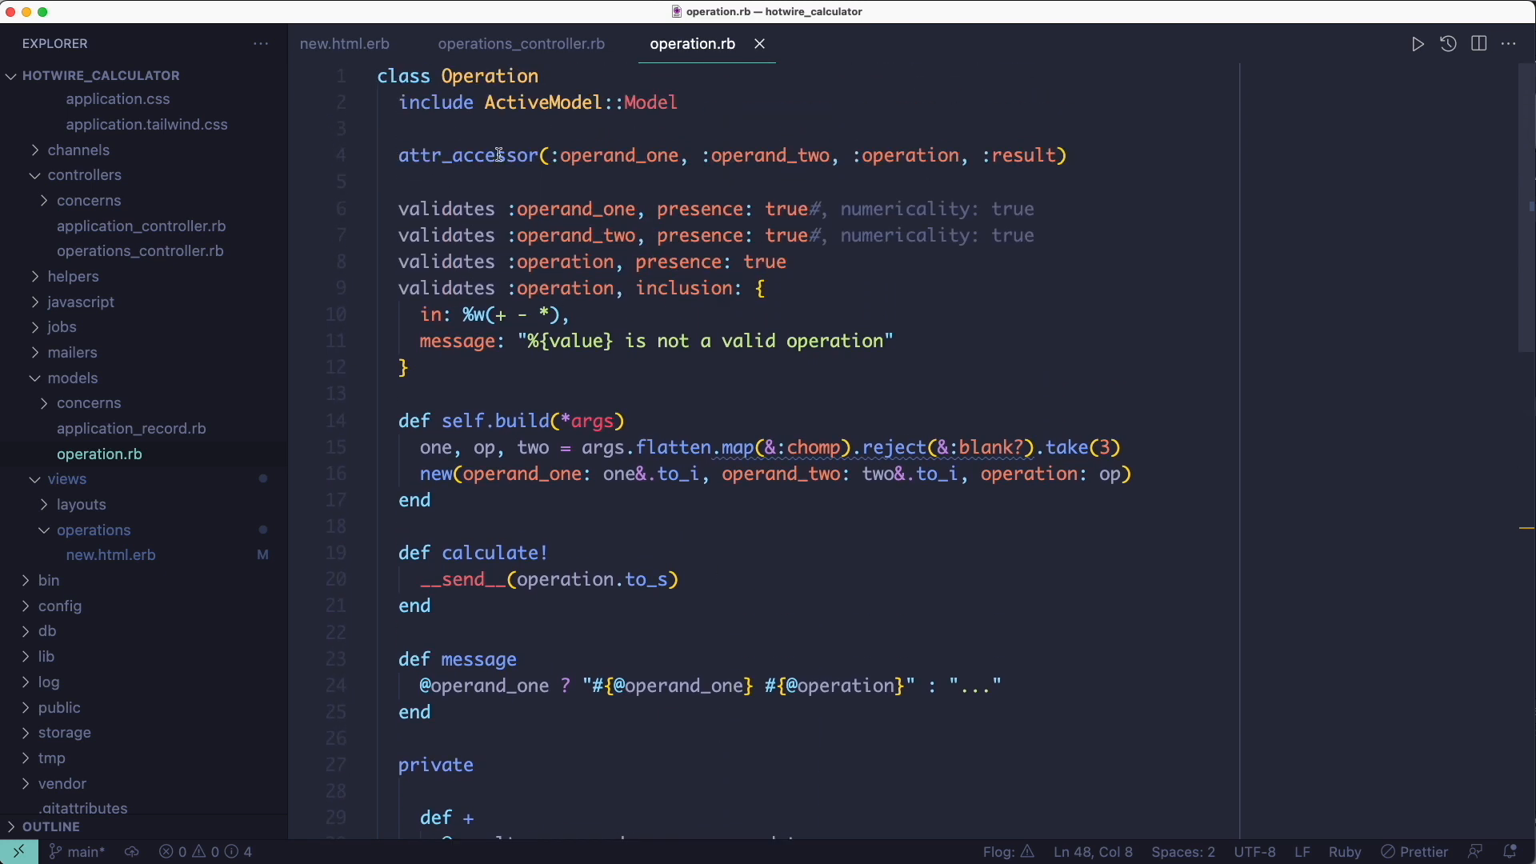
pyautogui.click(344, 43)
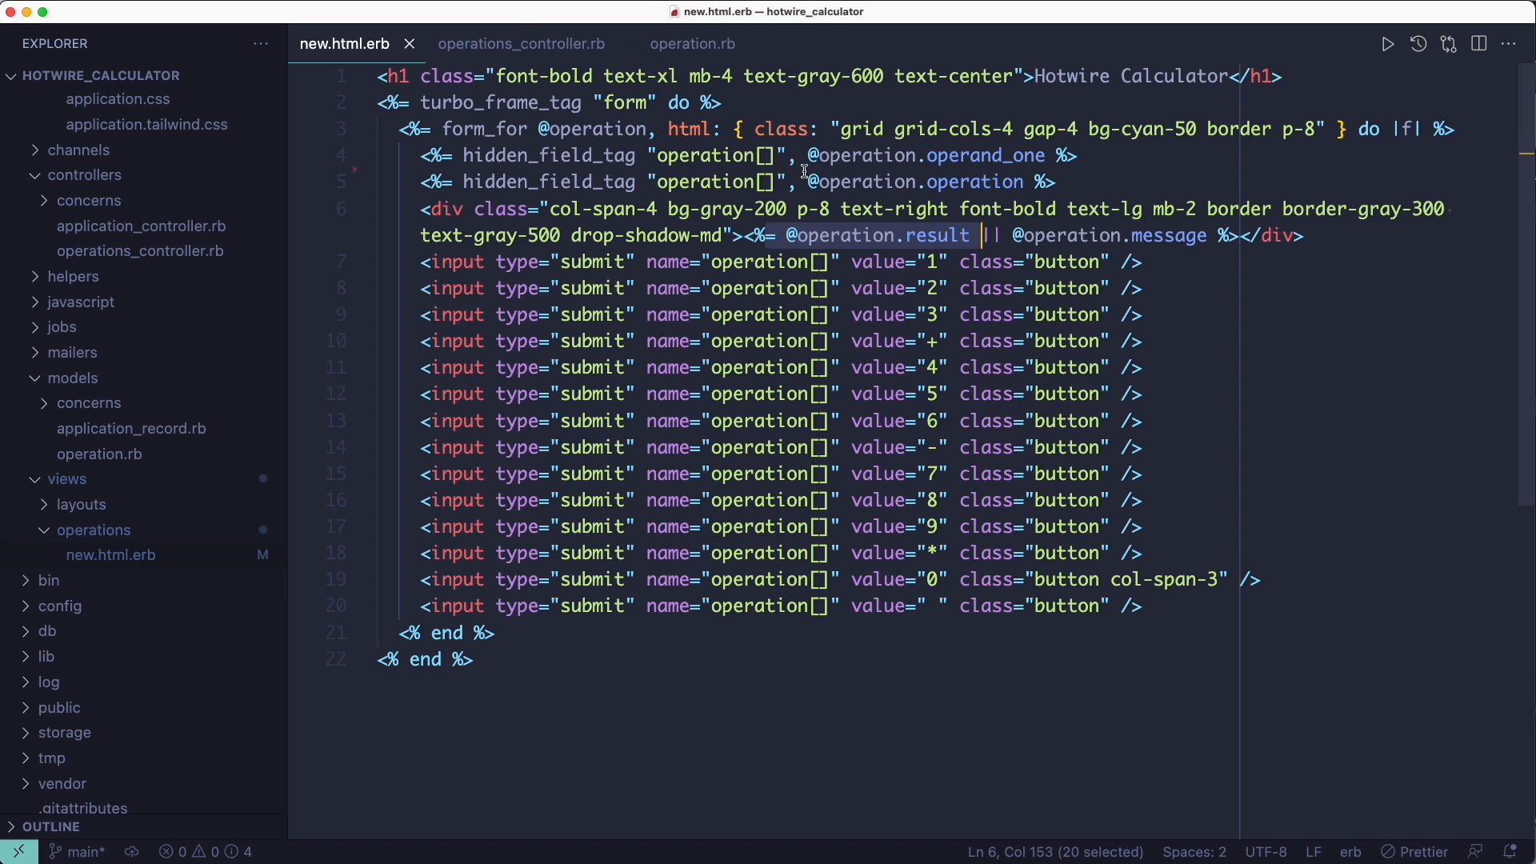
pyautogui.moveTo(582, 95)
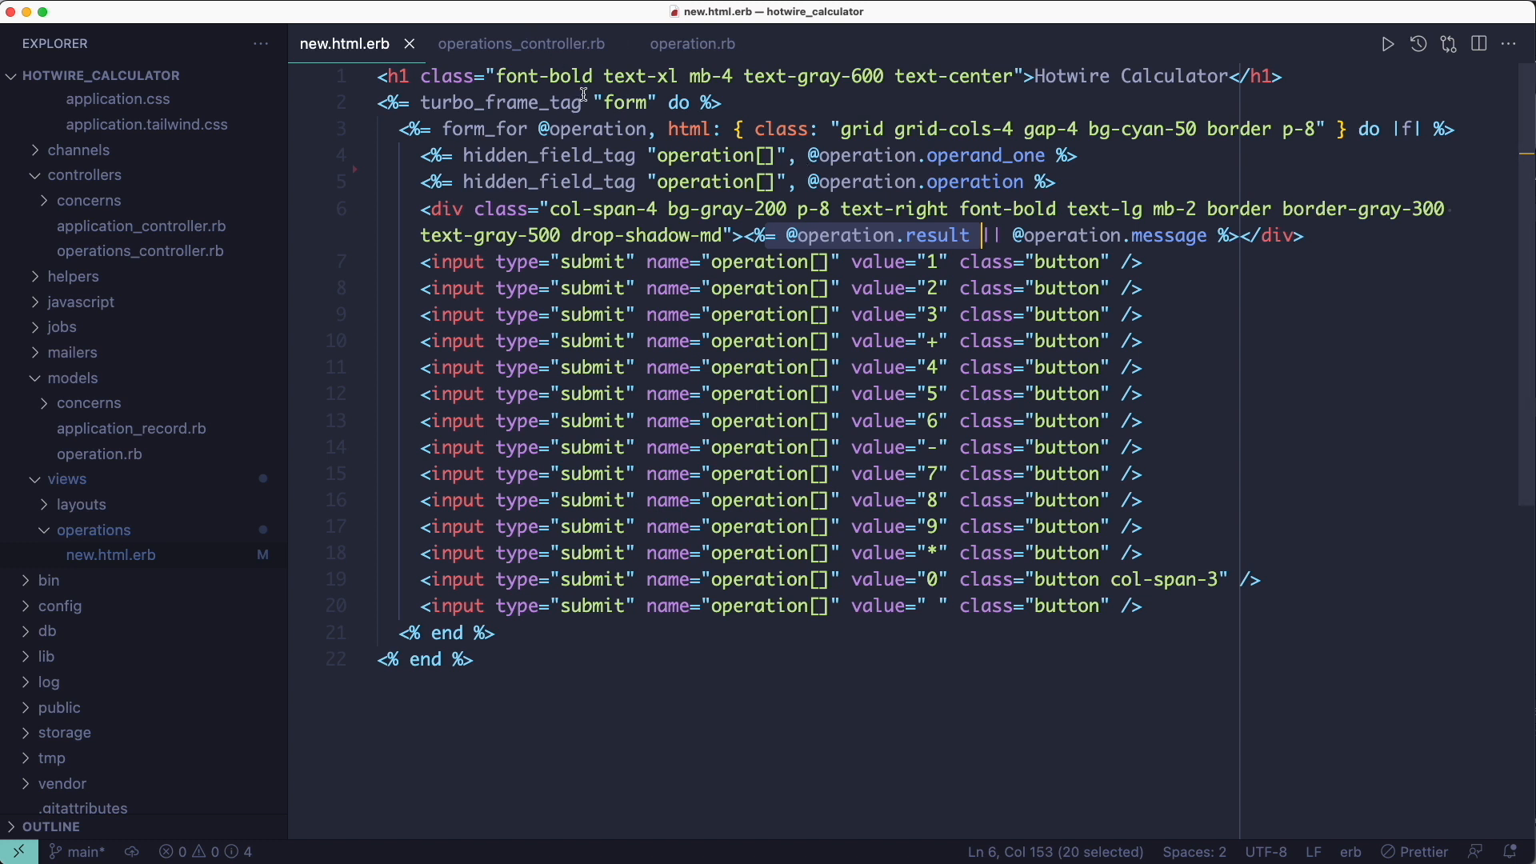
pyautogui.moveTo(571, 77)
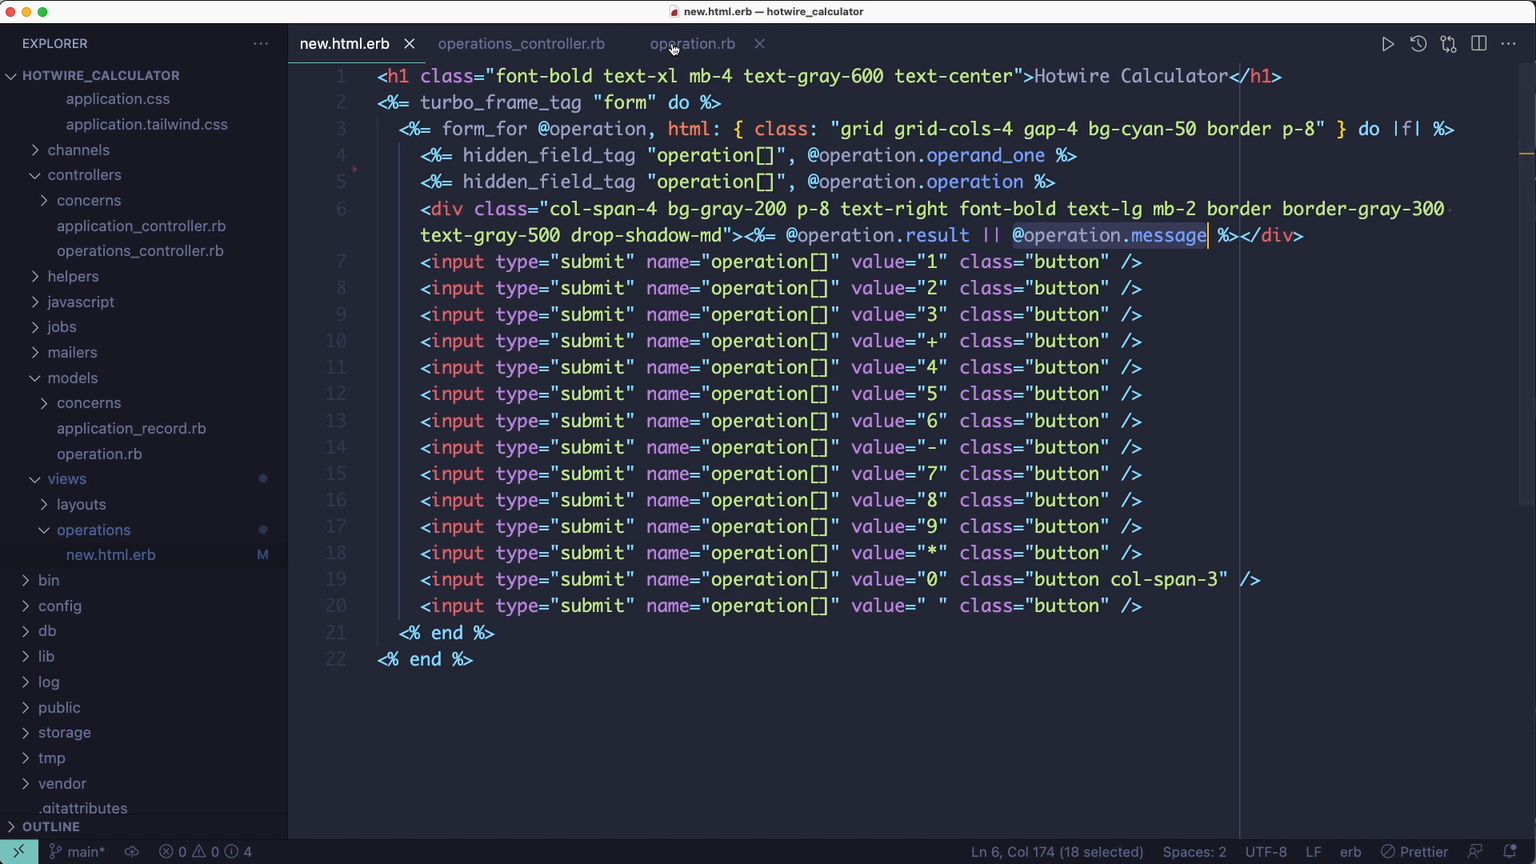
pyautogui.click(691, 43)
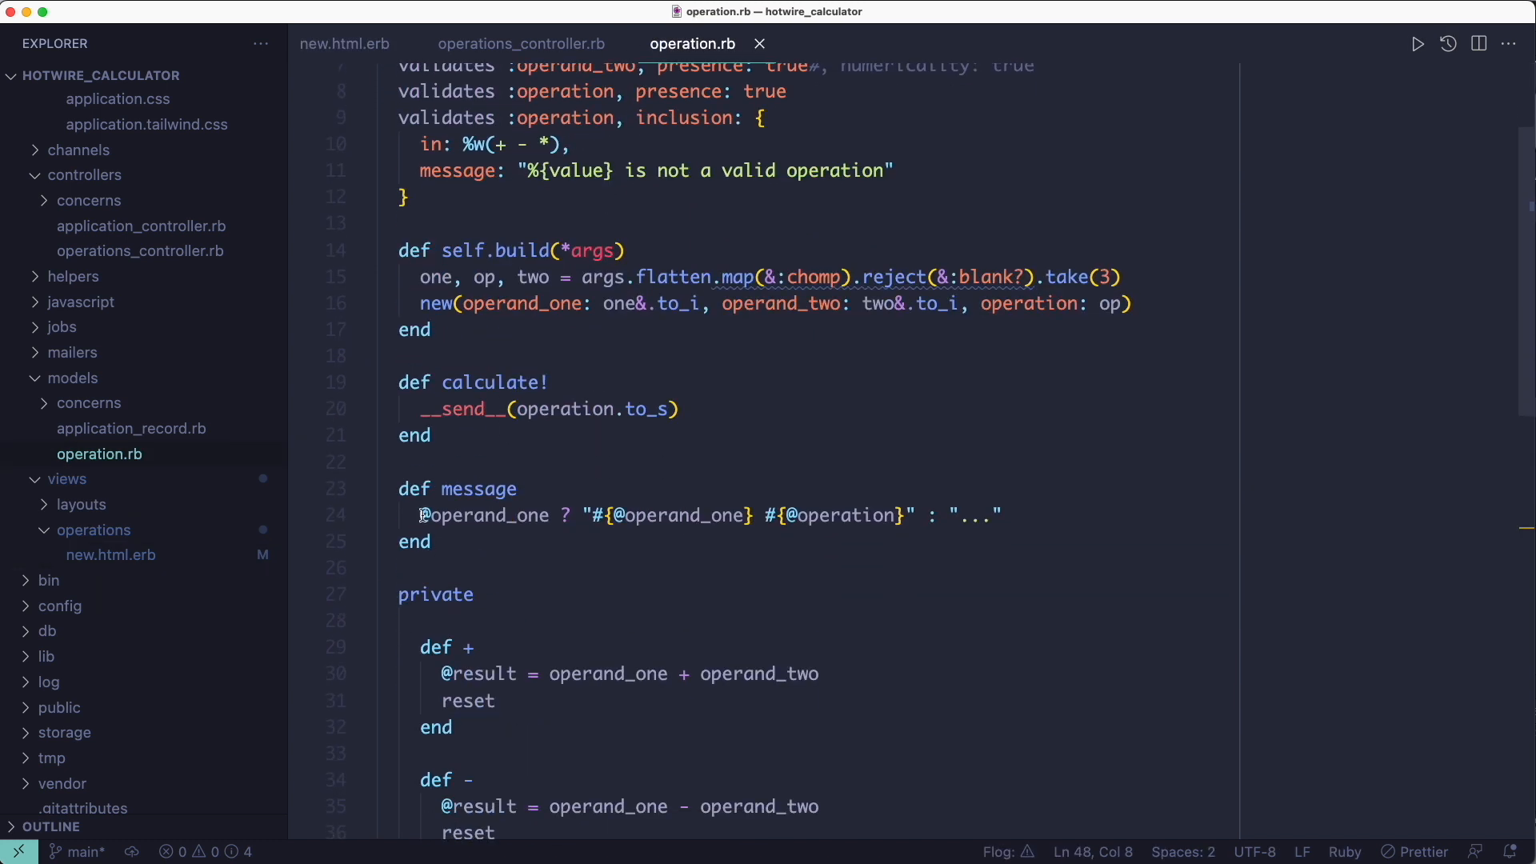
pyautogui.moveTo(417, 515); pyautogui.dragTo(906, 515)
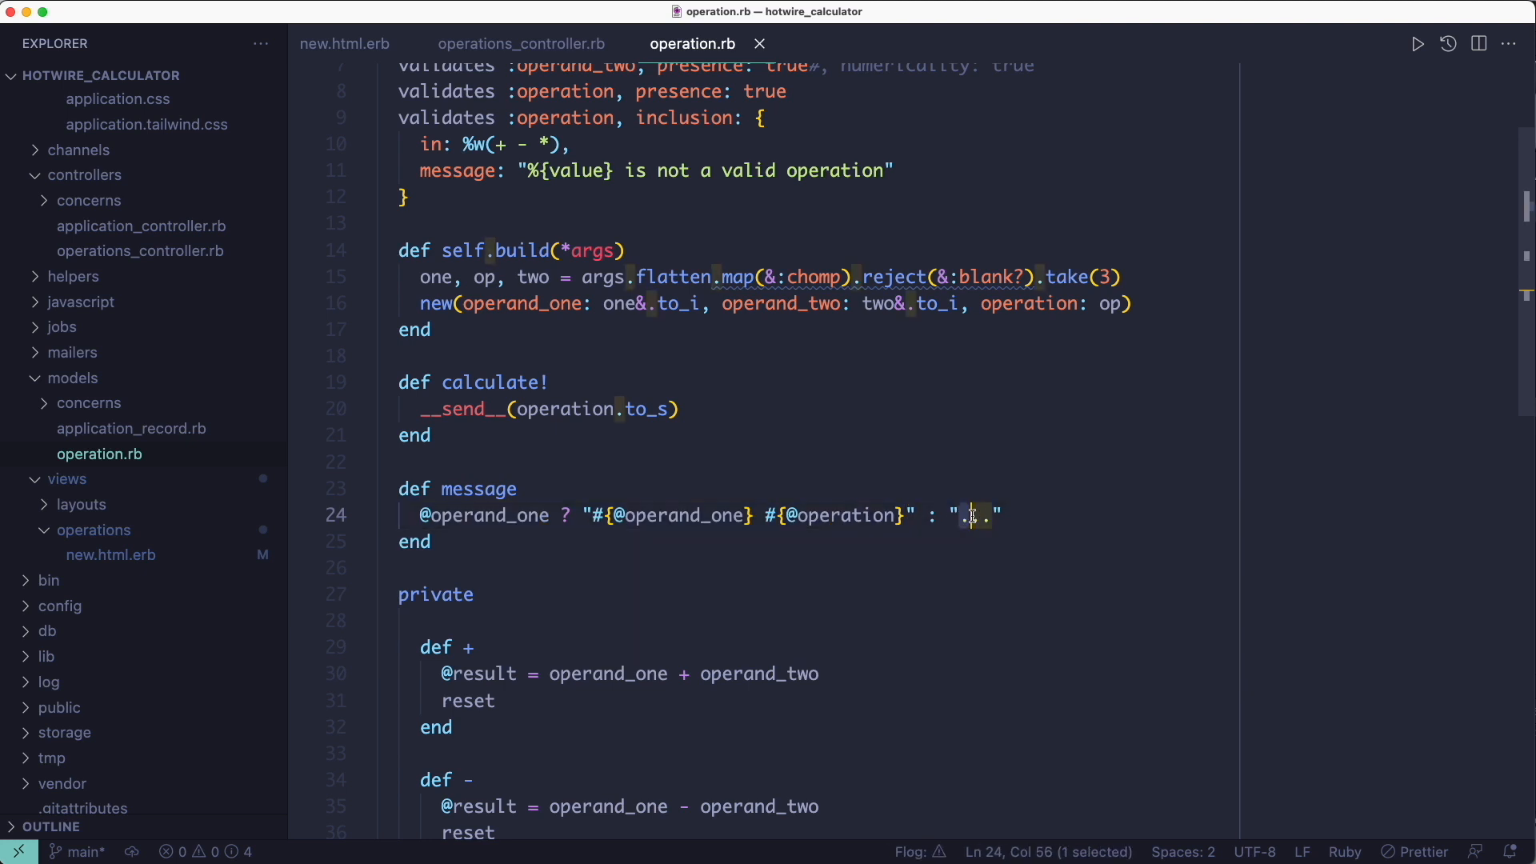
pyautogui.write('...')
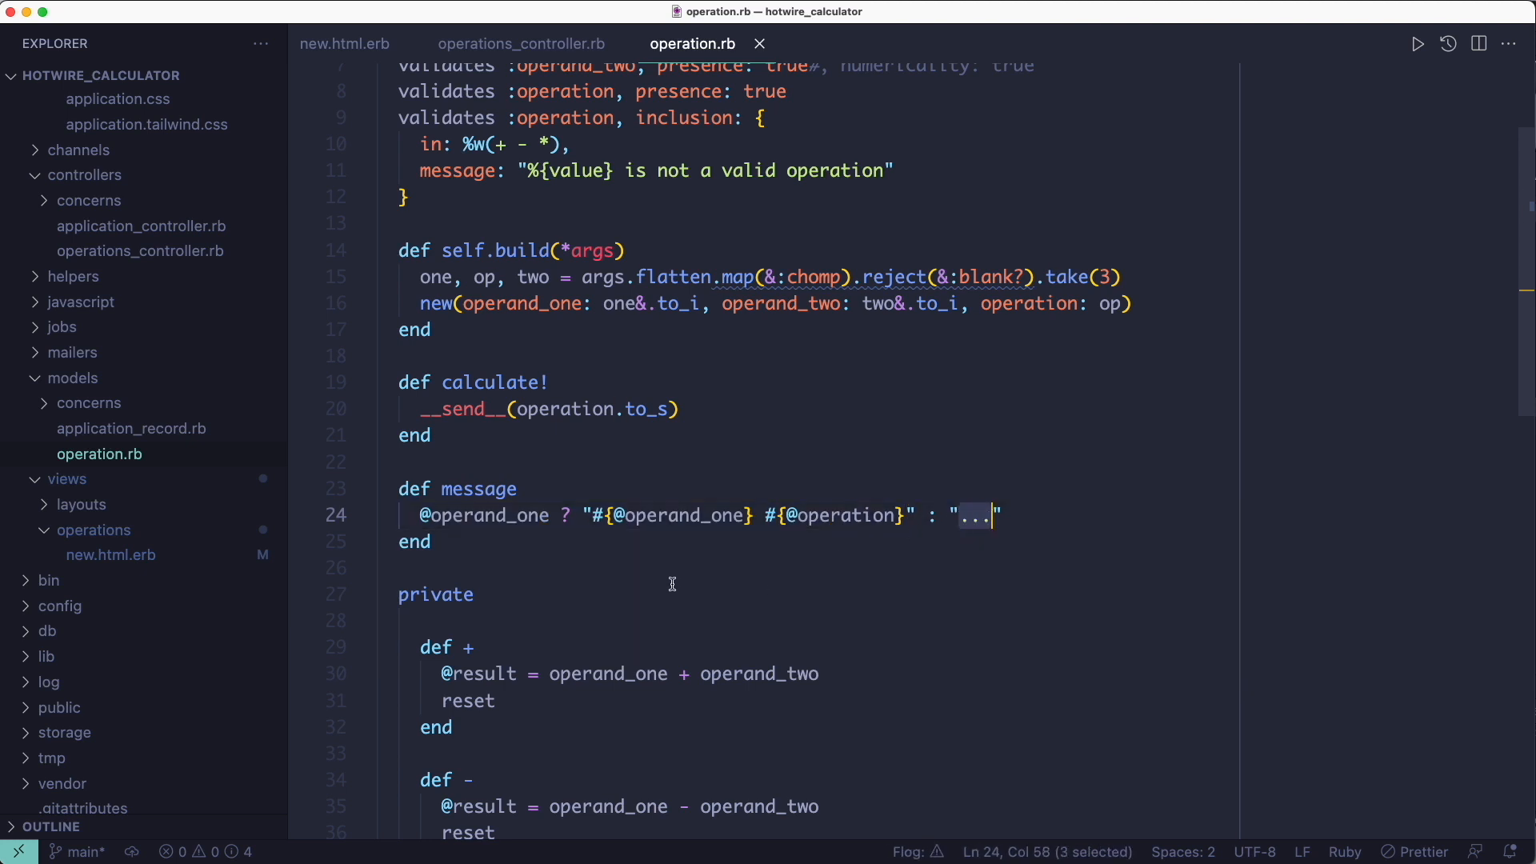